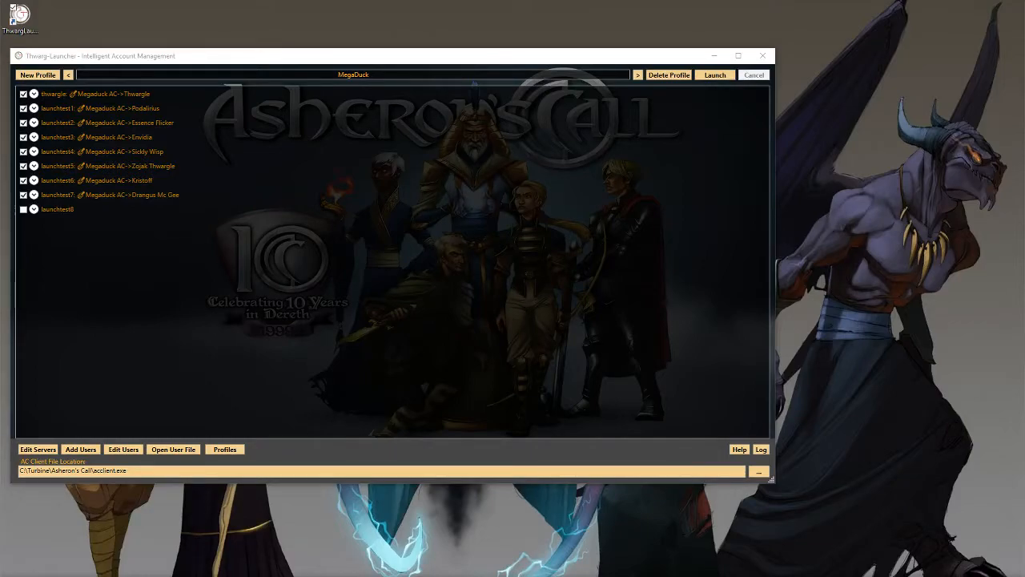
pyautogui.moveTo(618, 238)
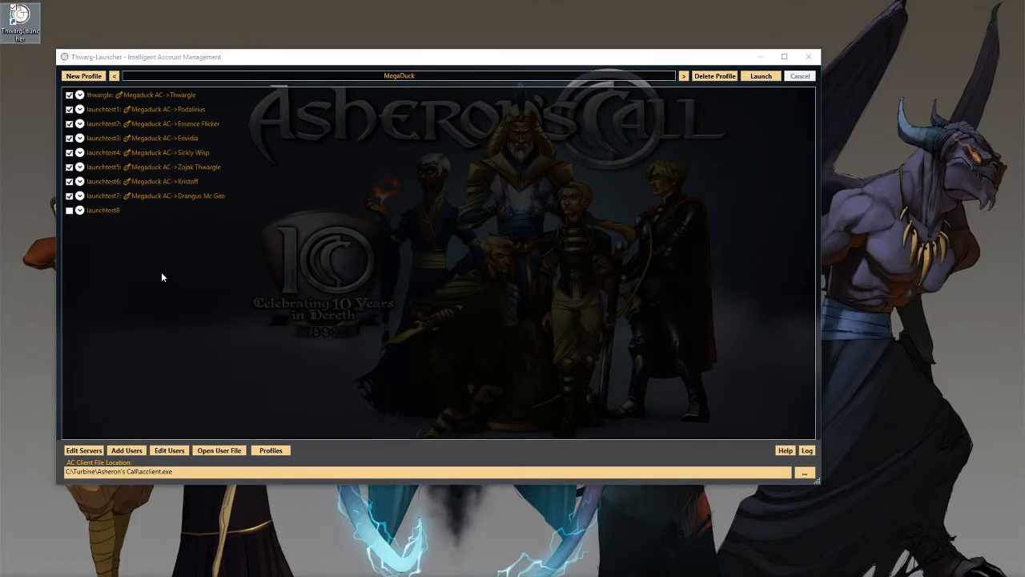
pyautogui.moveTo(340, 280)
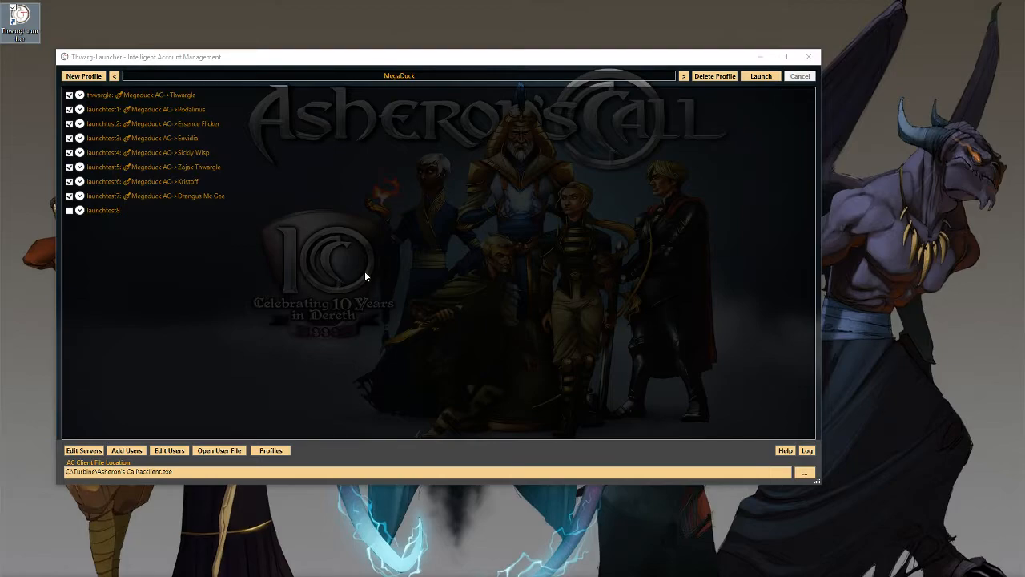
pyautogui.moveTo(794, 436)
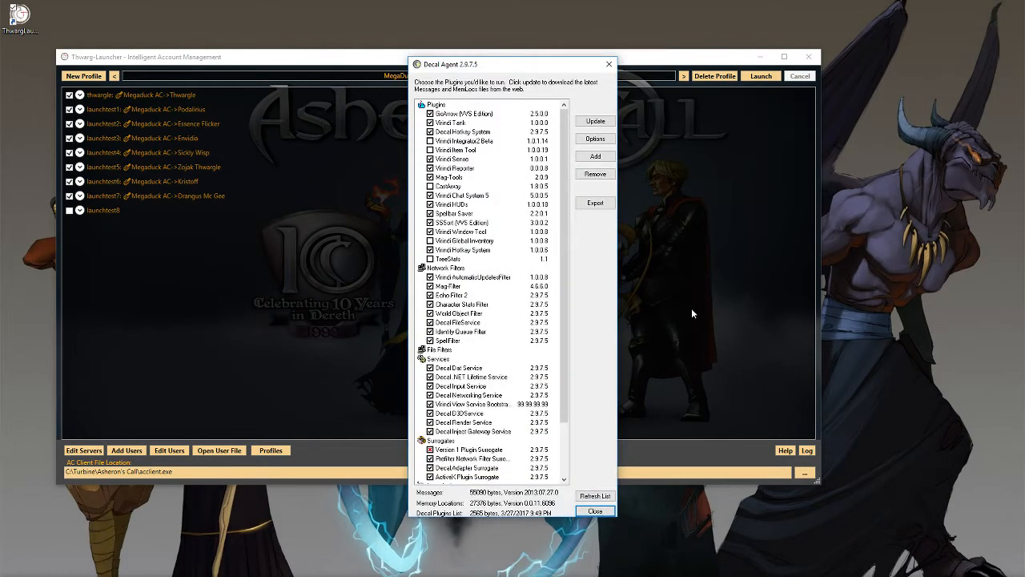
# Update the list of Decal components in Decal Agent and dismiss the confirmation
pyautogui.moveTo(513, 64); pyautogui.dragTo(519, 35)
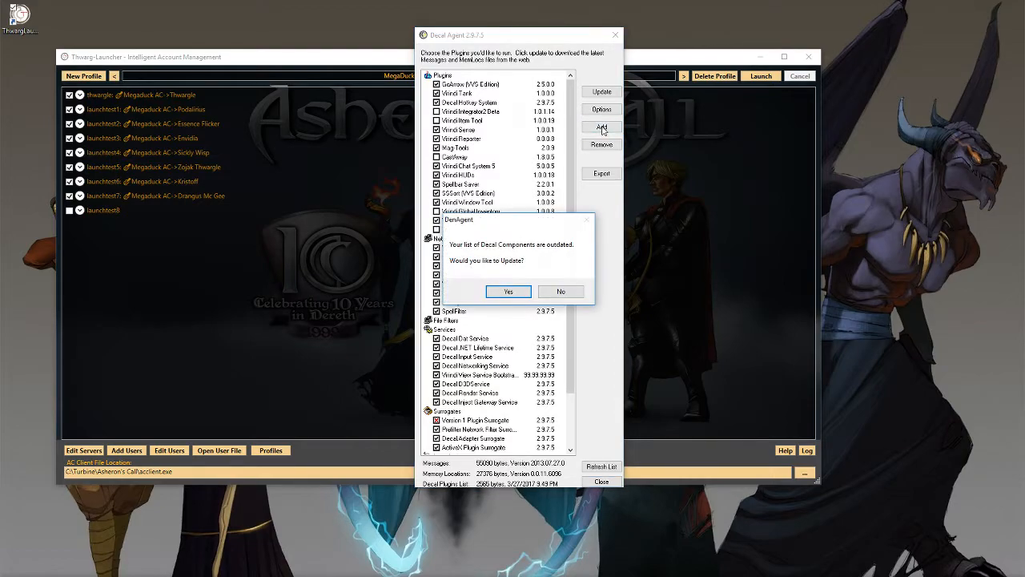
pyautogui.click(509, 292)
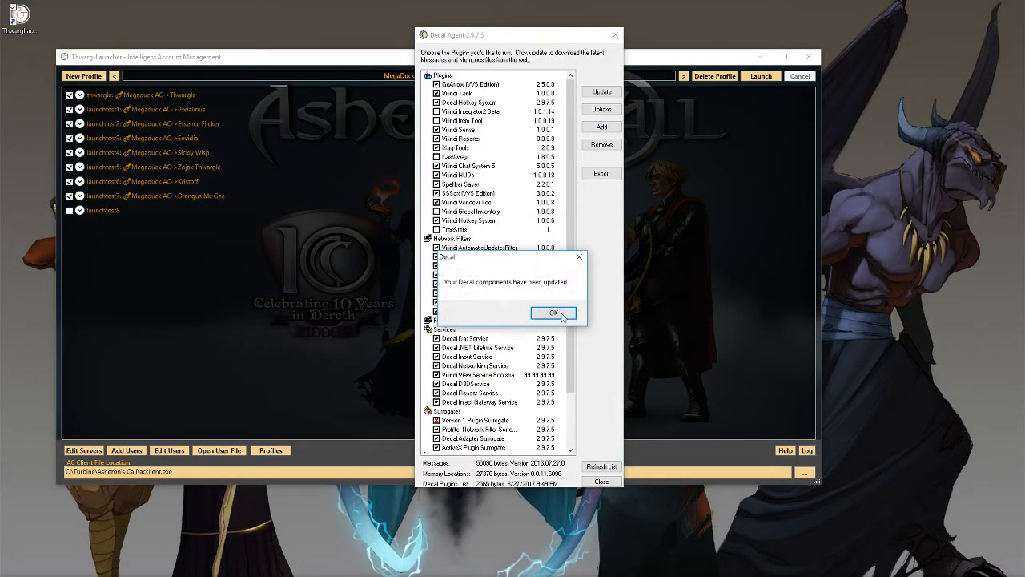
pyautogui.click(552, 312)
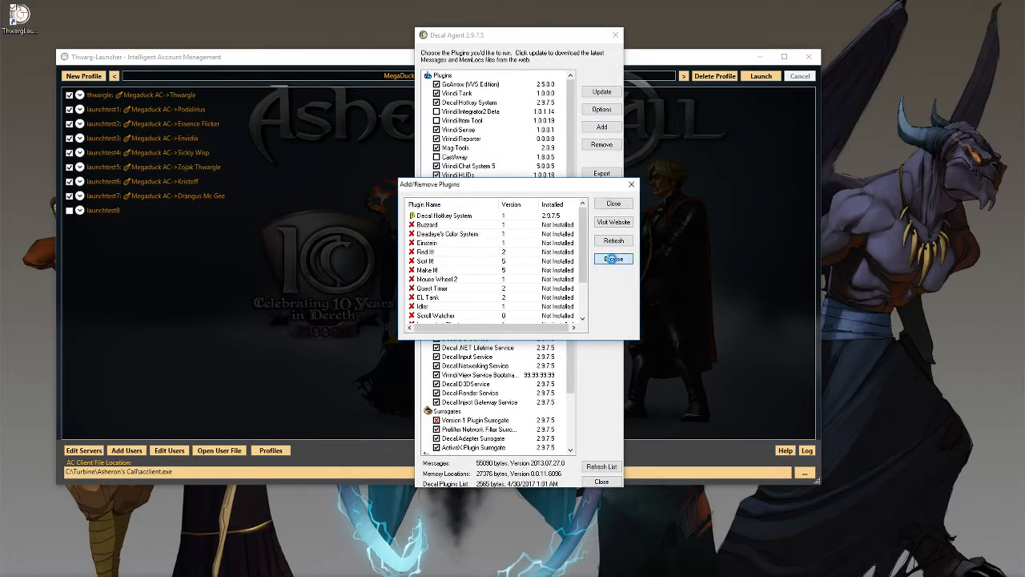
# Add MagFilter.dll from the ThwargLauncher folder as a Decal plugin
pyautogui.click(613, 258)
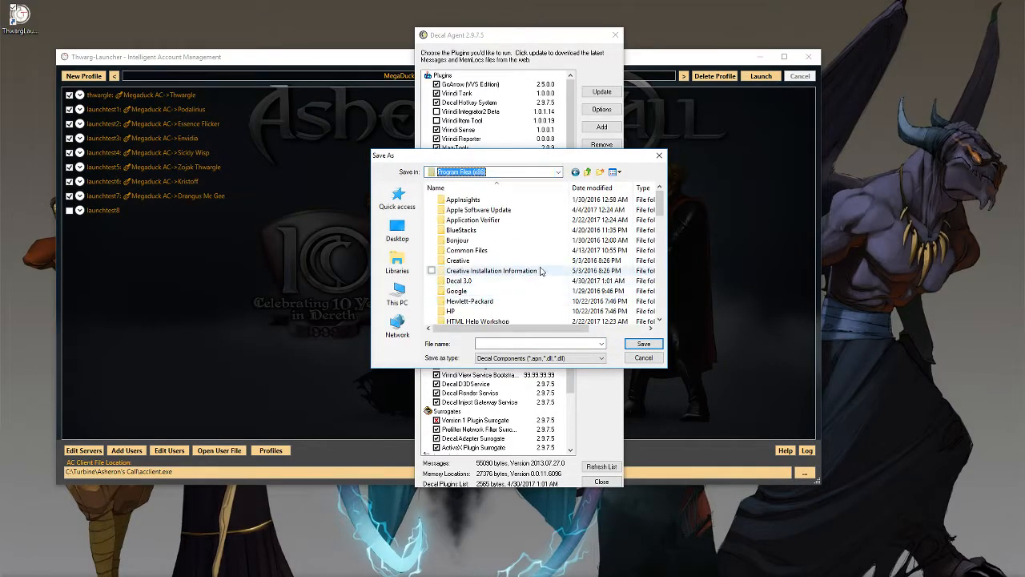
pyautogui.scroll(-3)
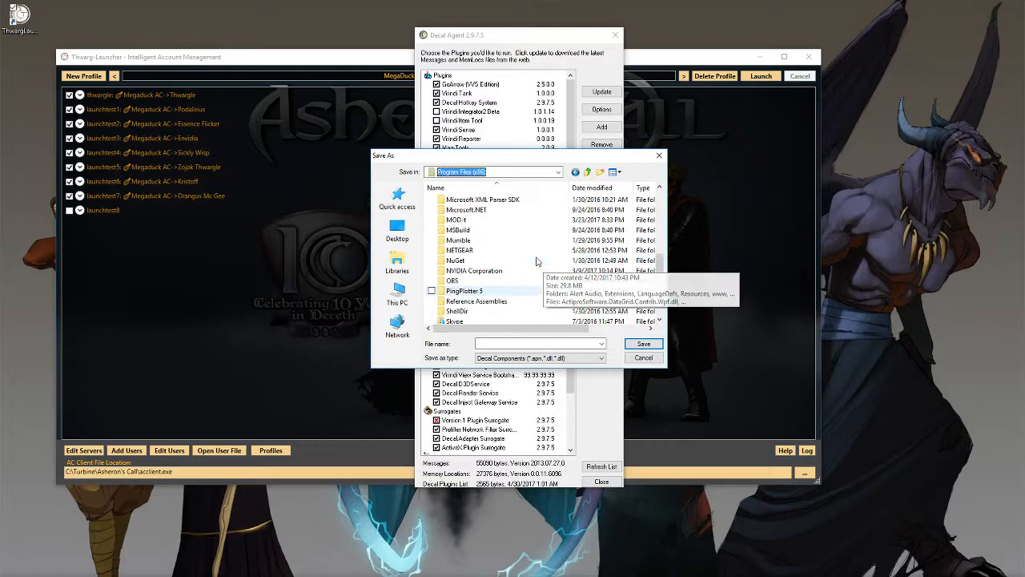
pyautogui.scroll(-3)
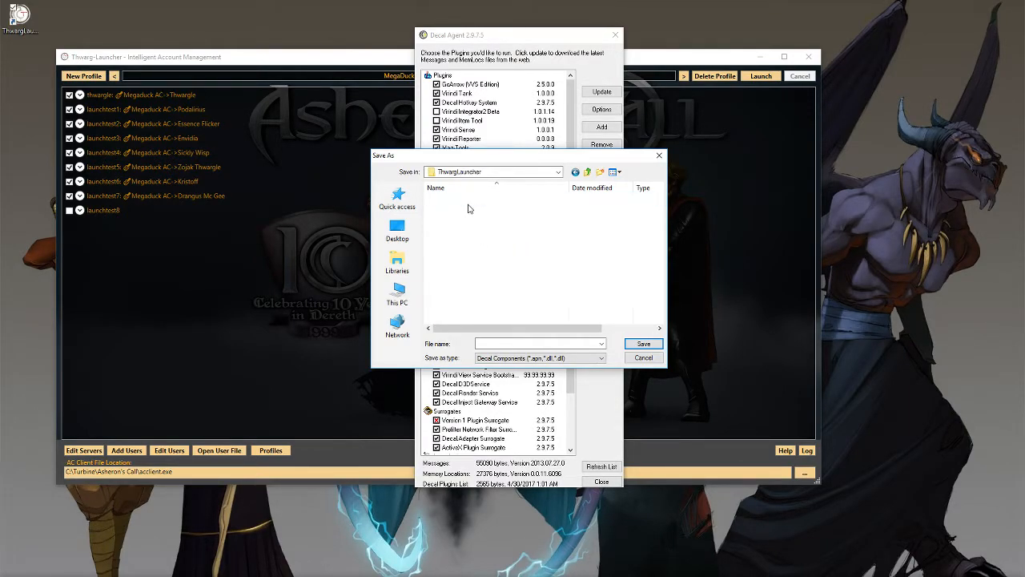
pyautogui.click(461, 231)
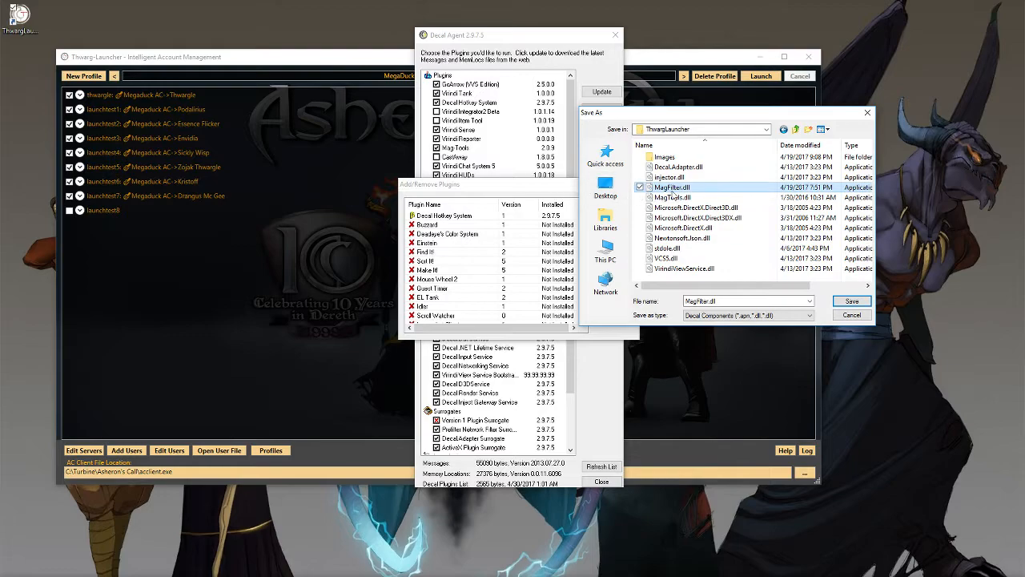
pyautogui.moveTo(671, 186)
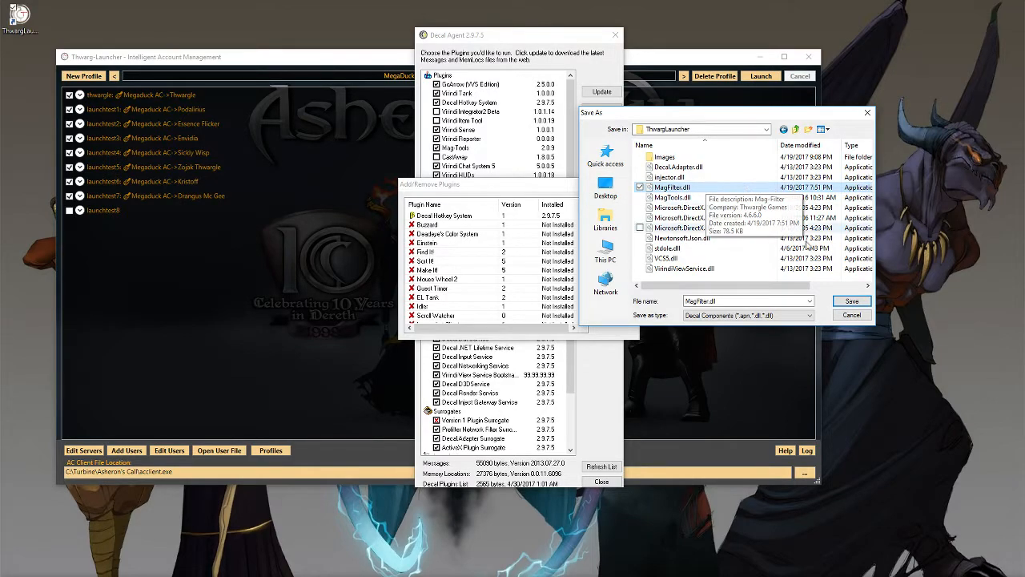
pyautogui.click(852, 314)
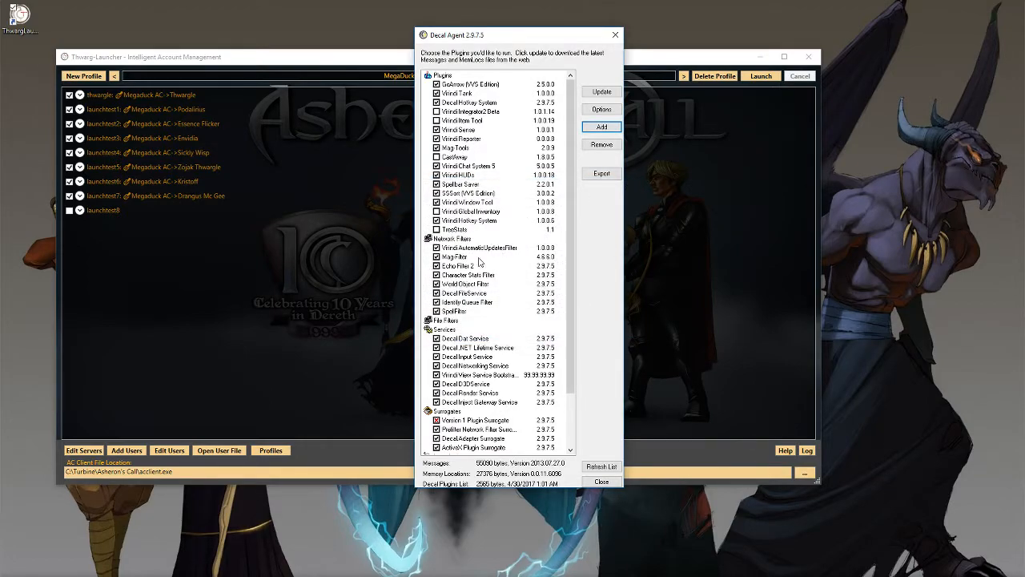
pyautogui.moveTo(513, 264)
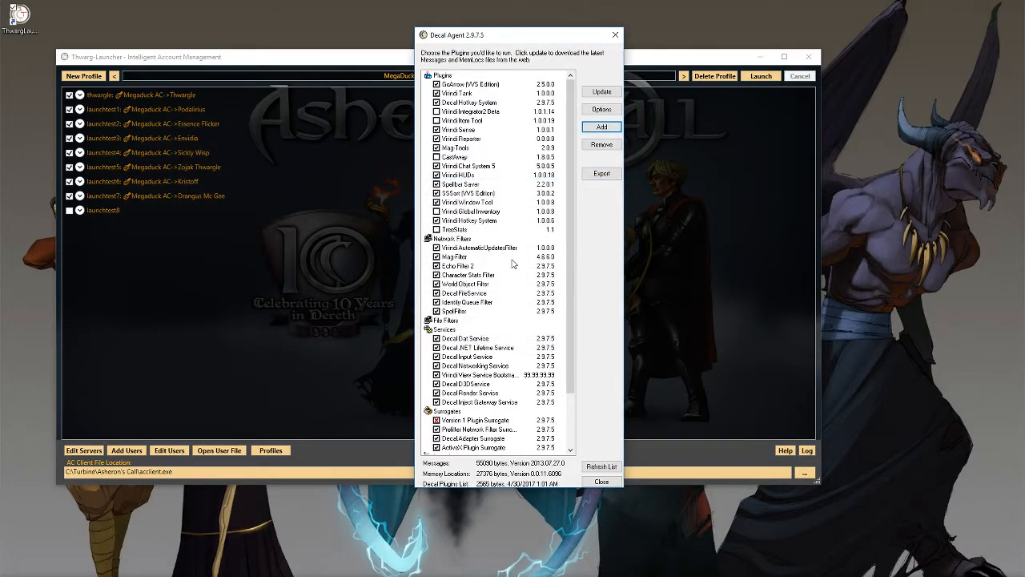
pyautogui.moveTo(381, 199)
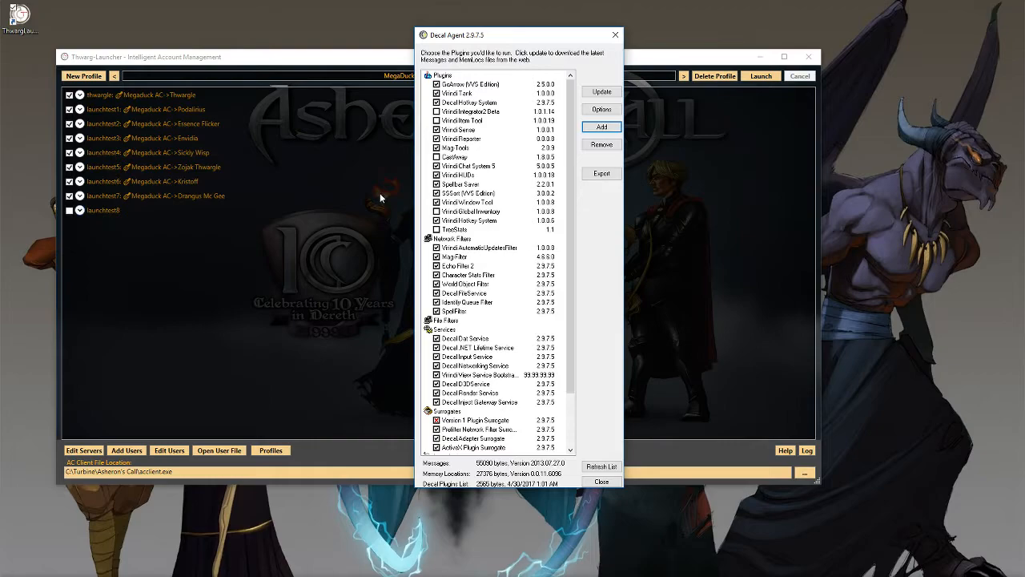
pyautogui.moveTo(763, 484)
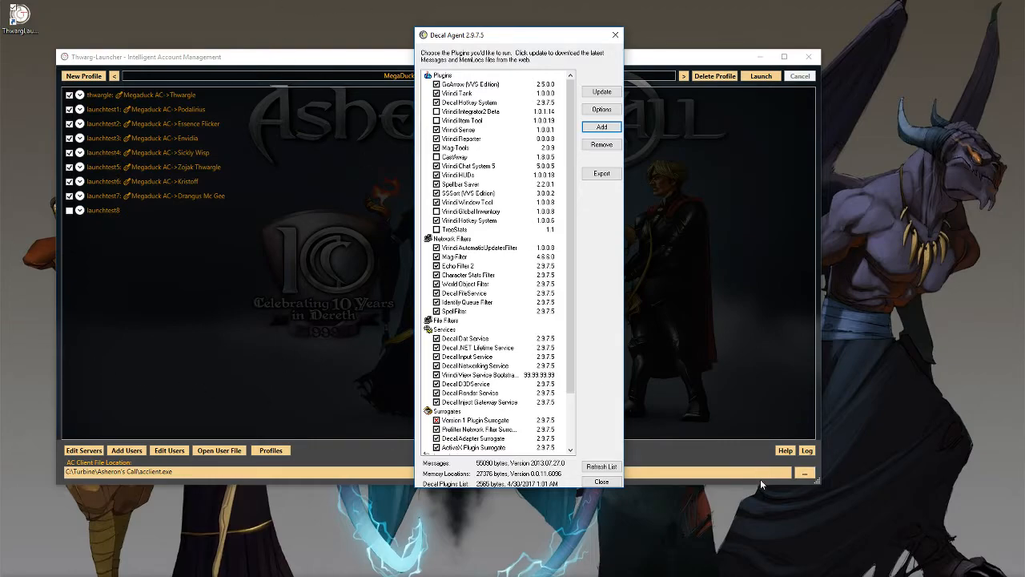
pyautogui.moveTo(789, 433)
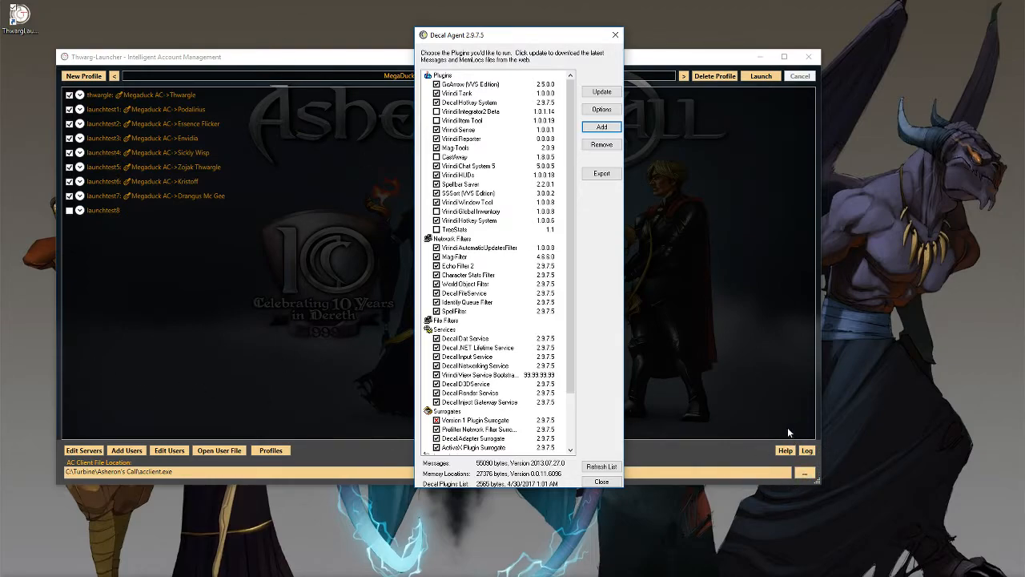
pyautogui.moveTo(661, 290)
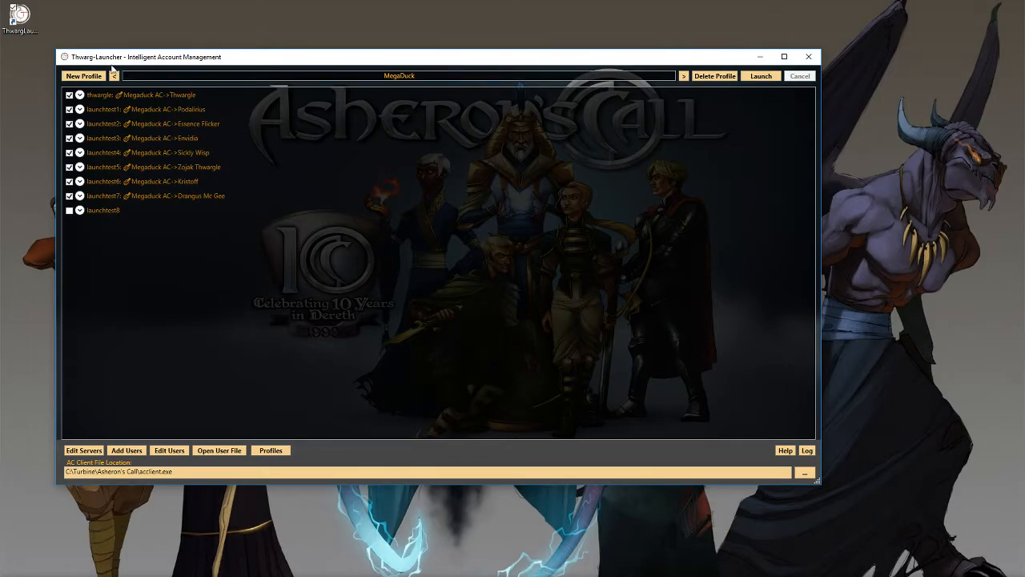
pyautogui.moveTo(147, 93)
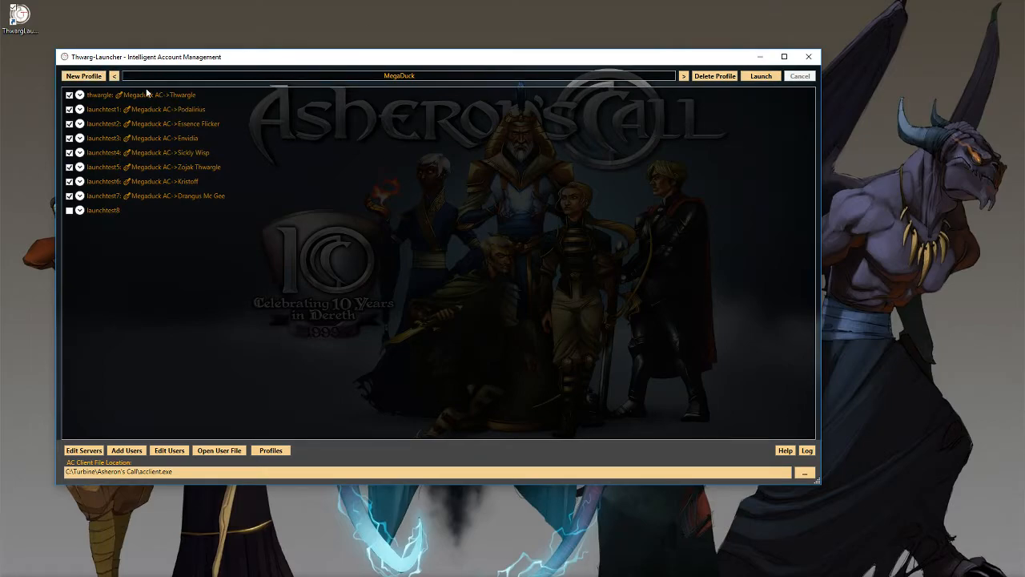
# Switch to the Default profile and set the first account's Megaduck AC character to None
pyautogui.click(114, 75)
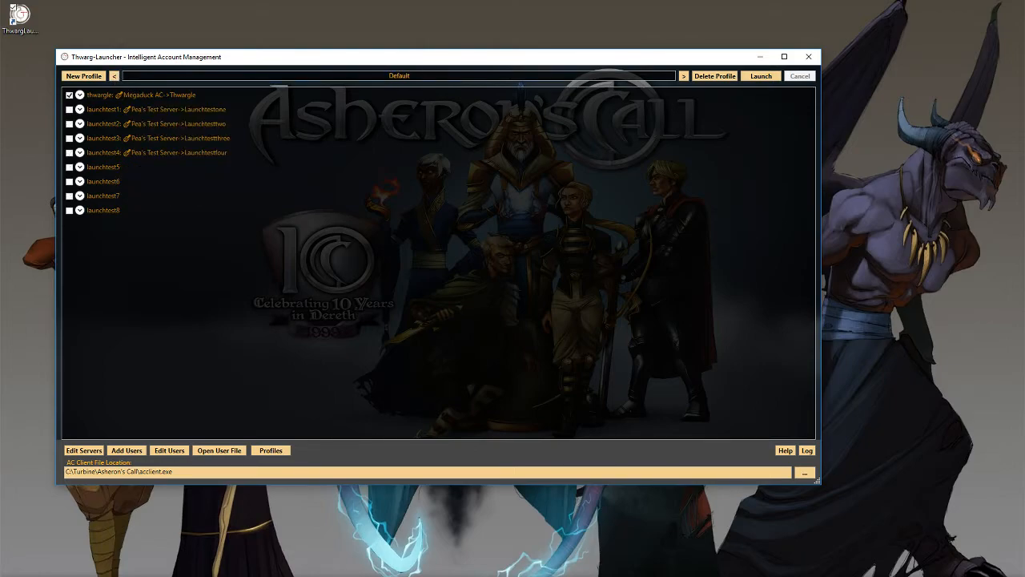
pyautogui.moveTo(217, 97)
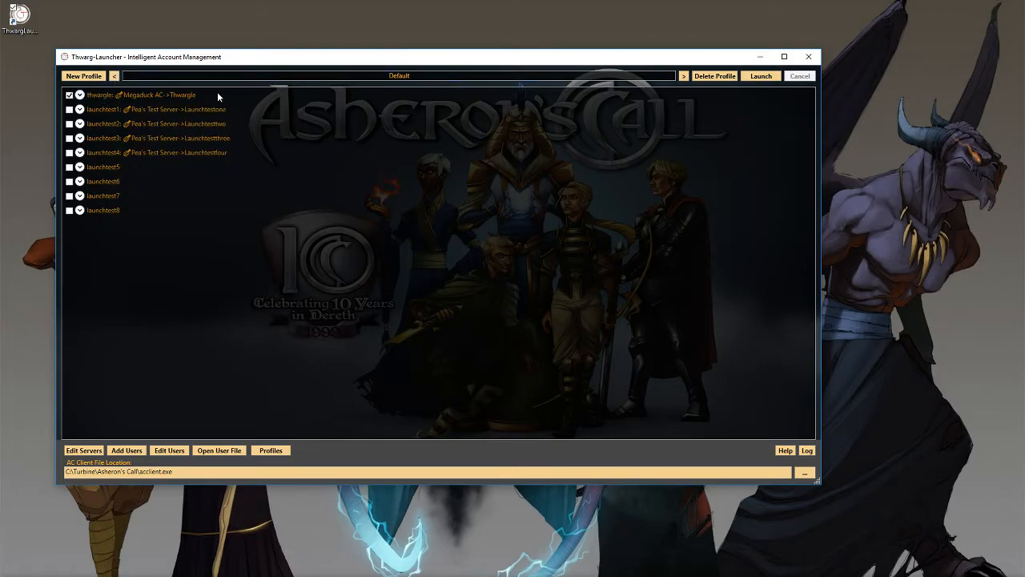
pyautogui.click(80, 95)
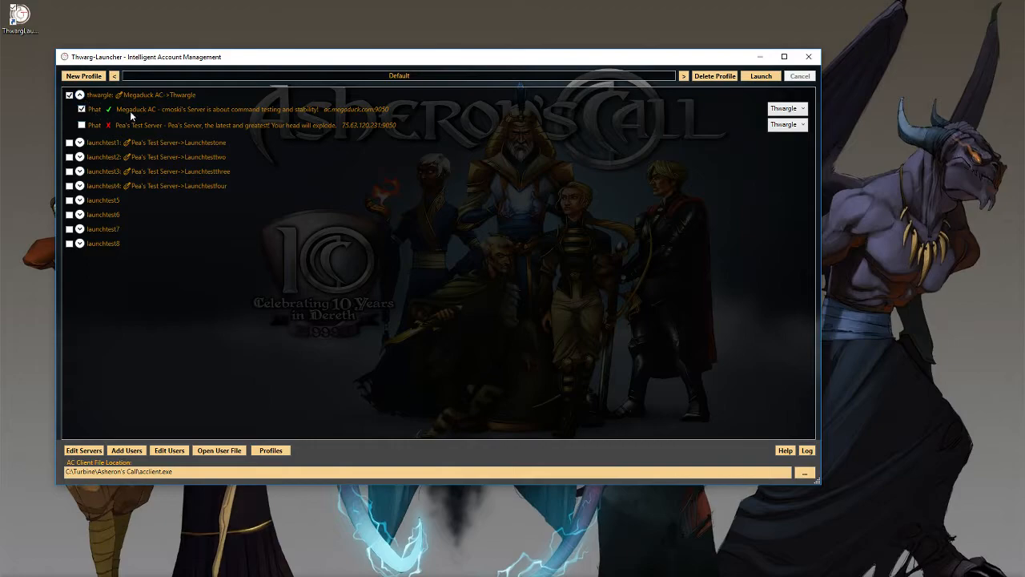
pyautogui.moveTo(113, 119)
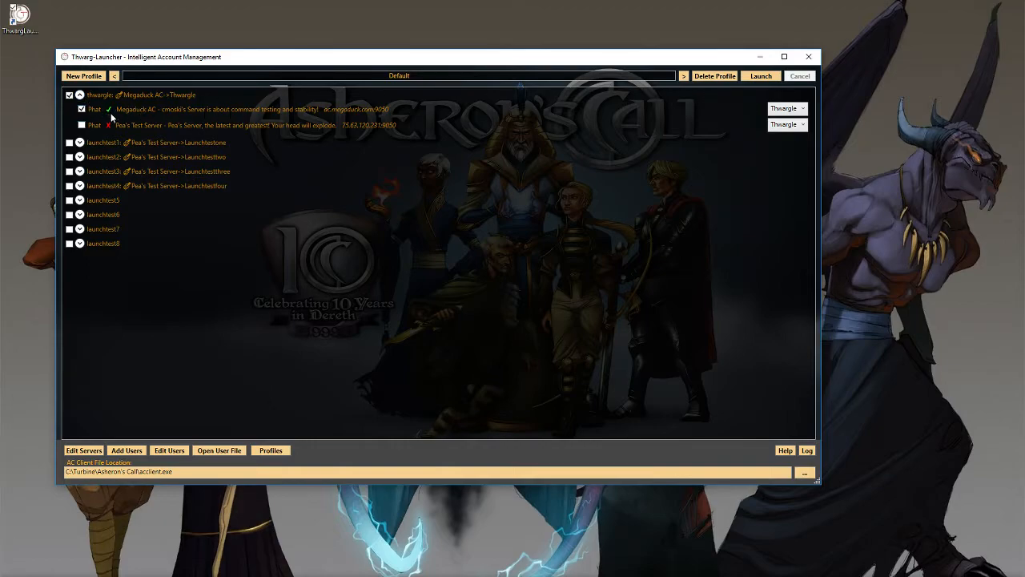
pyautogui.moveTo(158, 116)
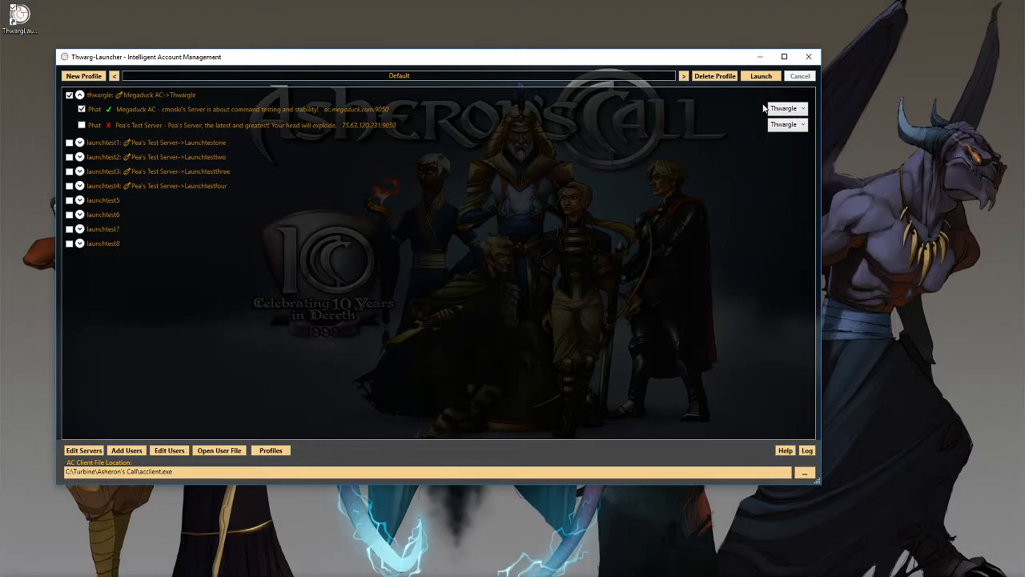
pyautogui.click(805, 125)
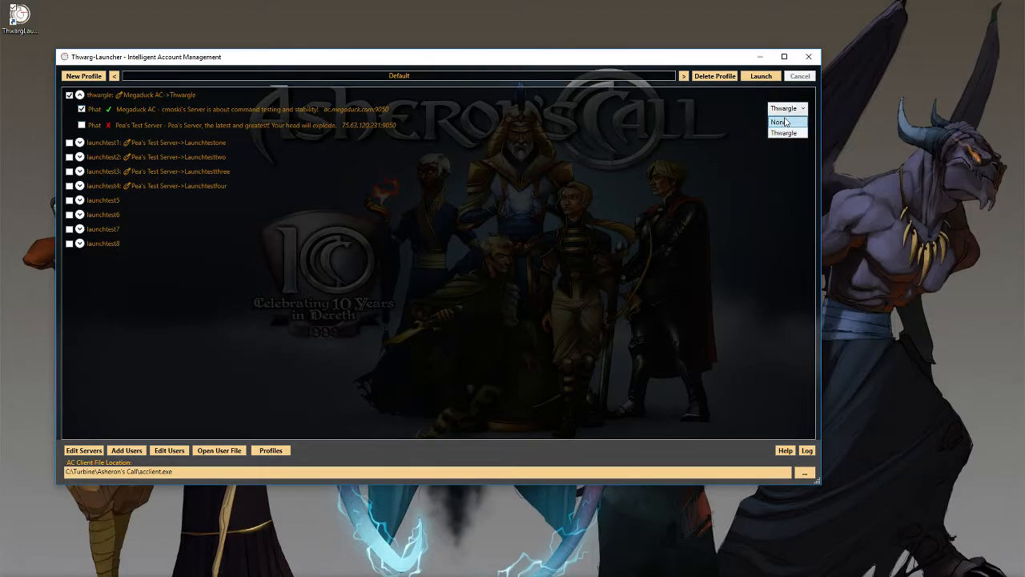
pyautogui.click(777, 122)
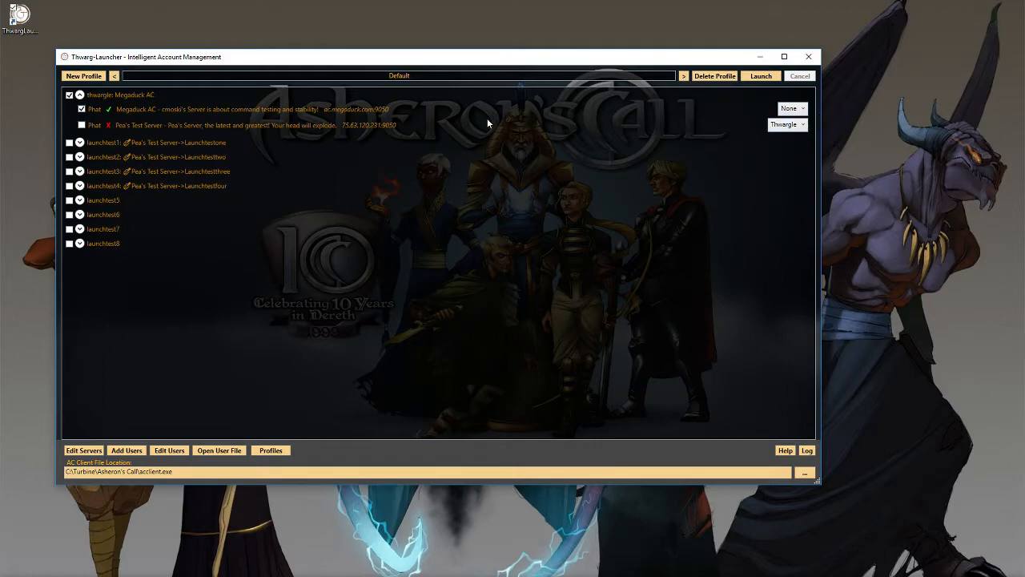
pyautogui.moveTo(464, 343)
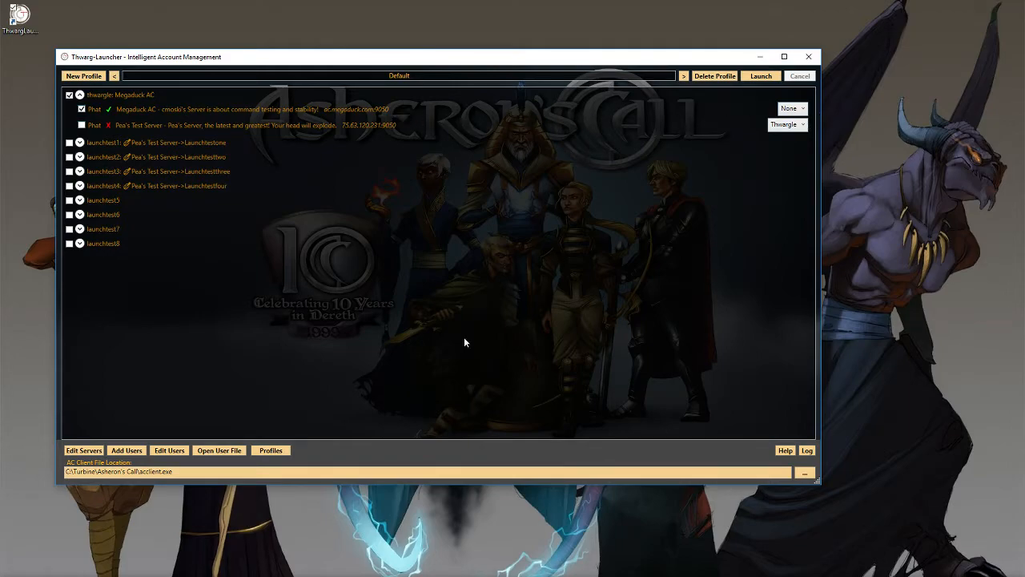
pyautogui.moveTo(846, 106)
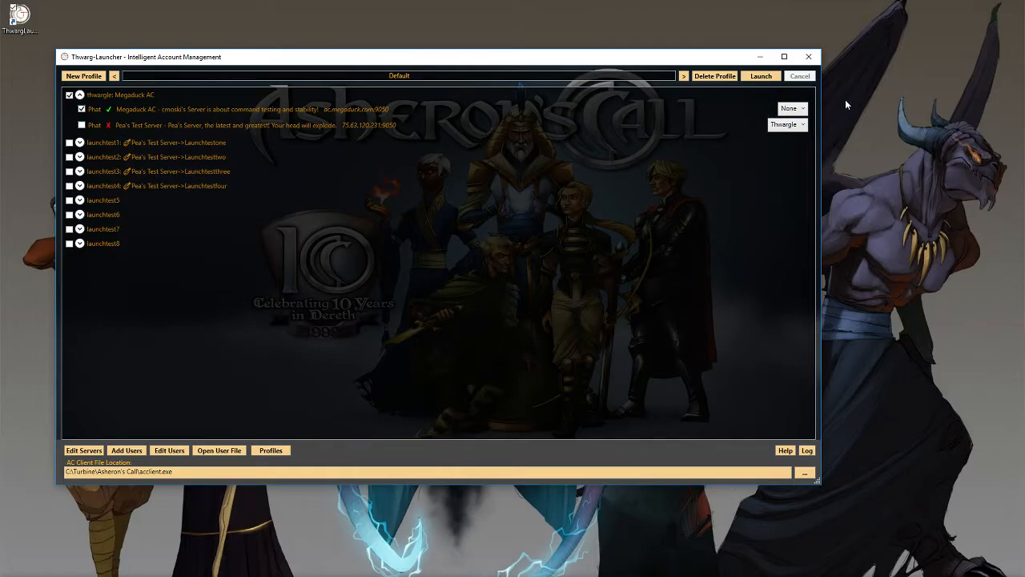
# Set the first account's Megaduck AC character back to Thwargle
pyautogui.click(804, 109)
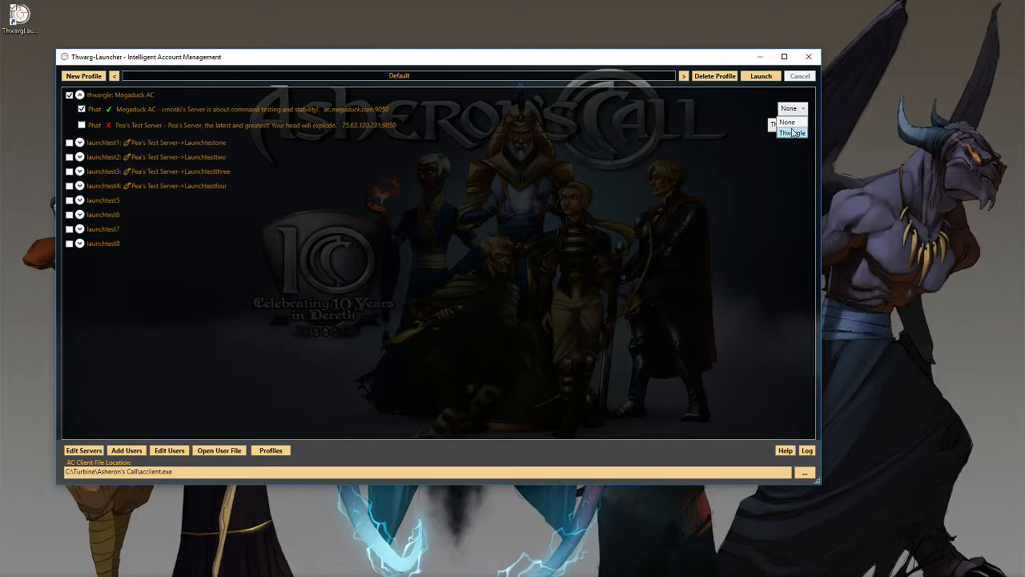
pyautogui.click(791, 132)
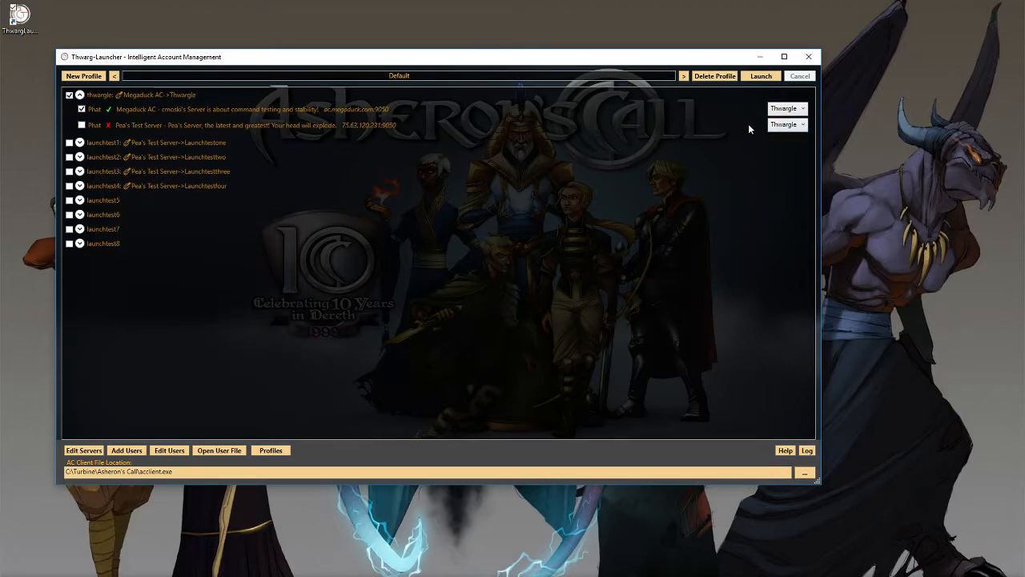
pyautogui.moveTo(388, 115)
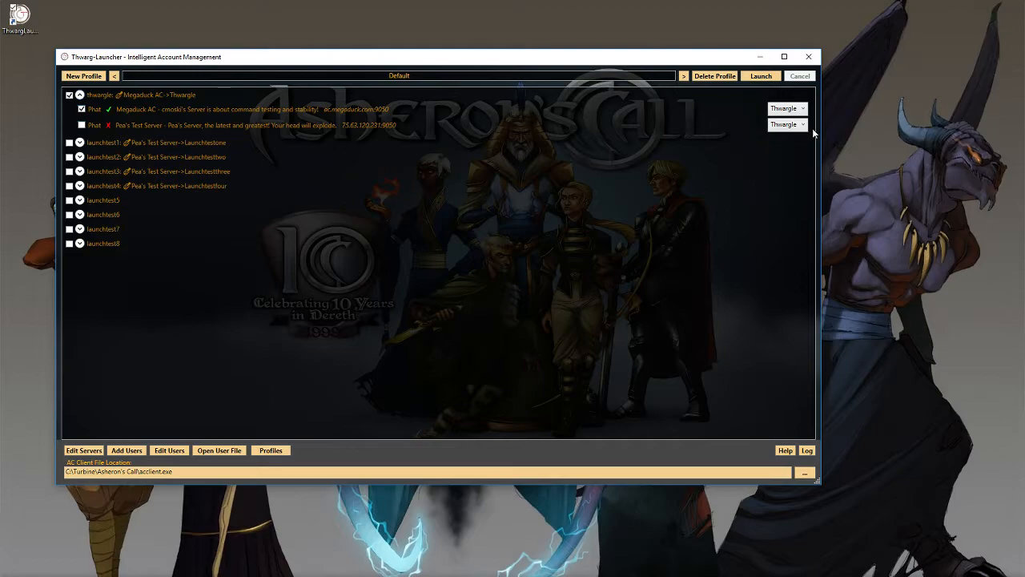
pyautogui.moveTo(125, 88)
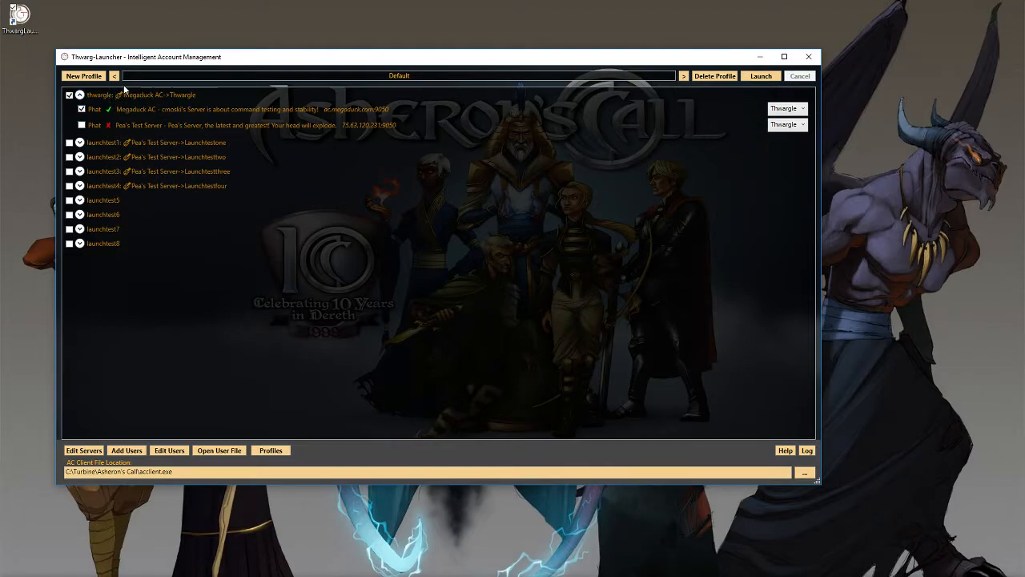
pyautogui.moveTo(148, 205)
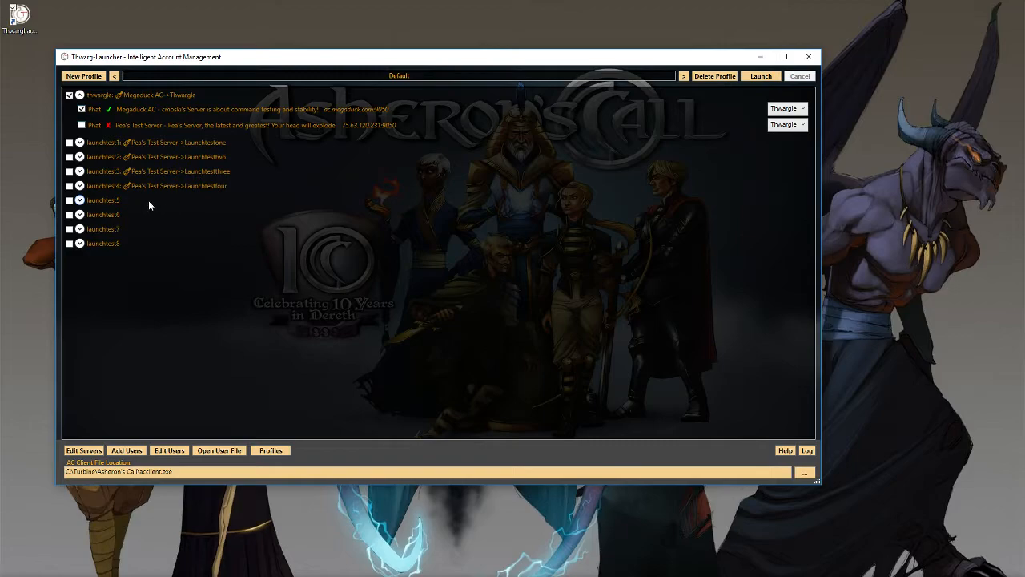
pyautogui.moveTo(112, 200)
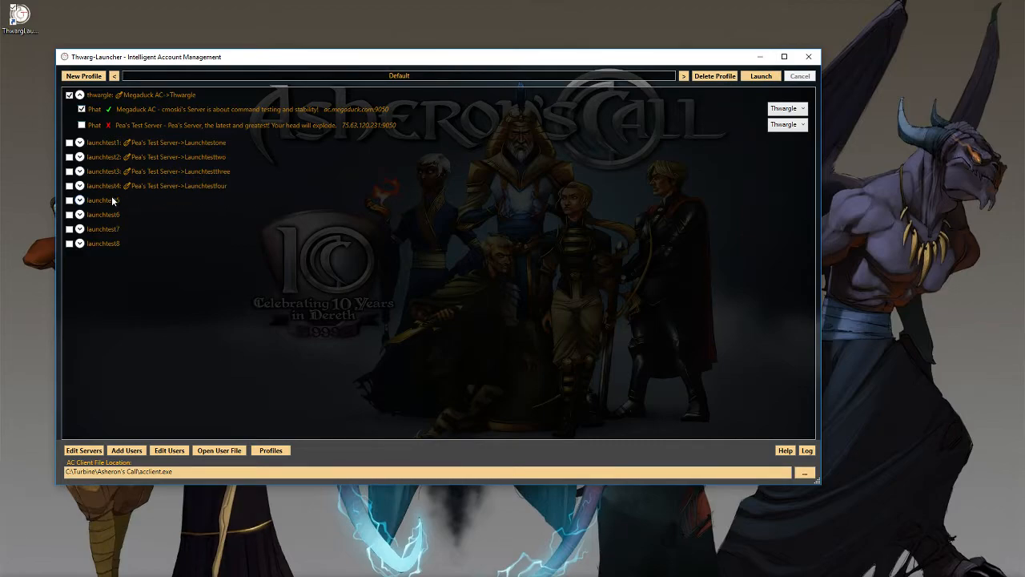
pyautogui.moveTo(101, 219)
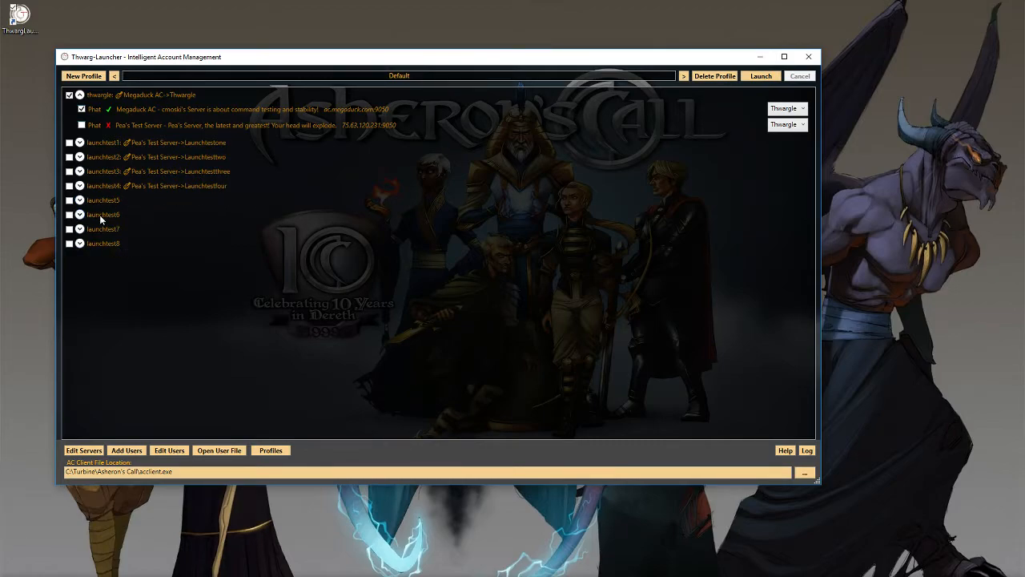
pyautogui.moveTo(157, 207)
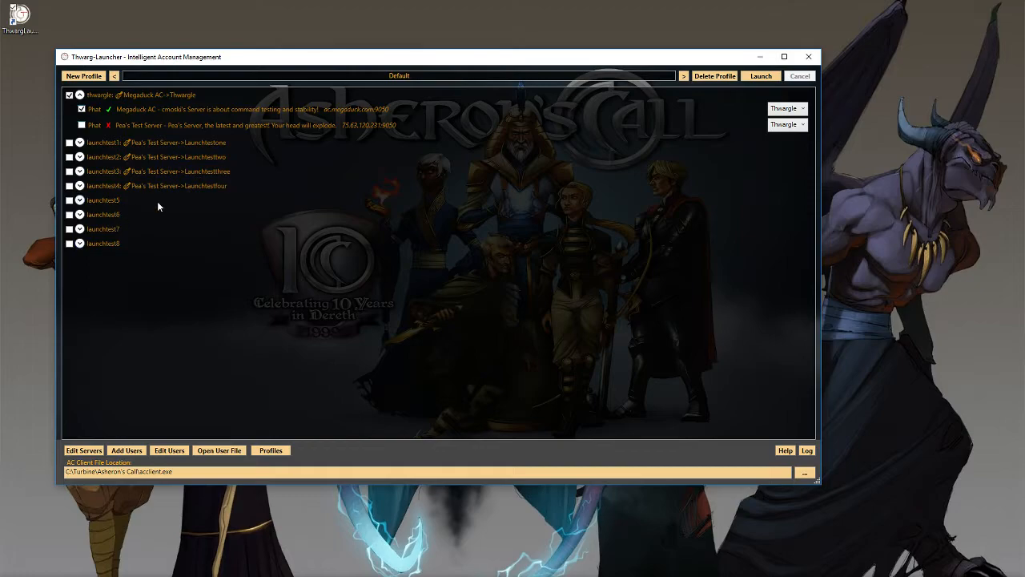
pyautogui.moveTo(287, 206)
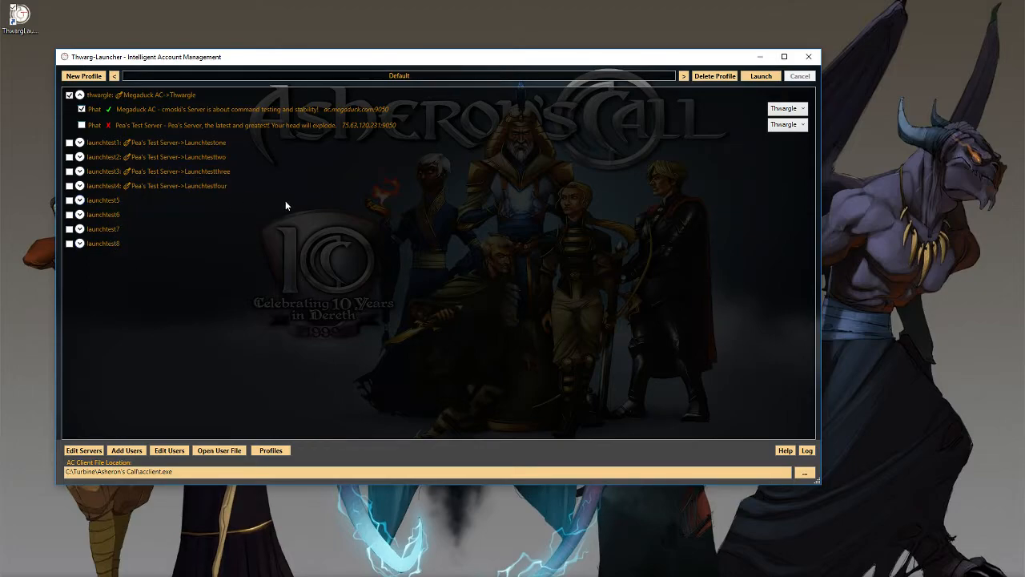
pyautogui.moveTo(683, 87)
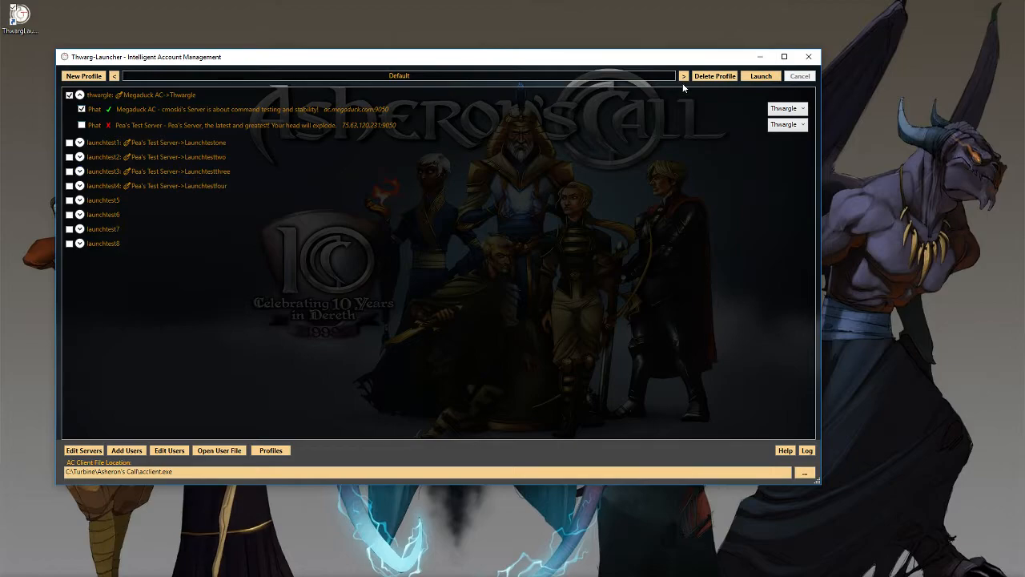
pyautogui.moveTo(695, 106)
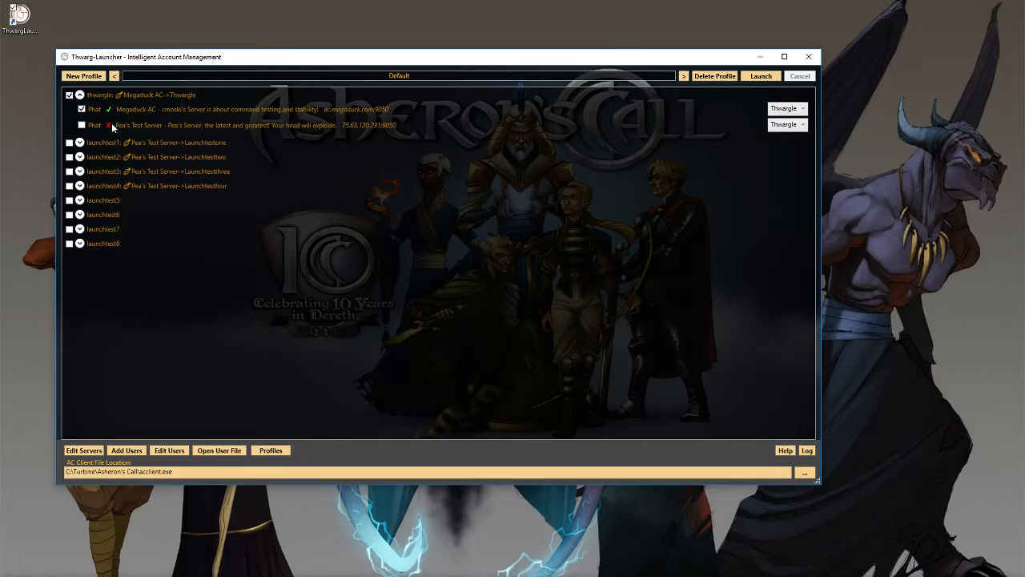
pyautogui.moveTo(173, 125)
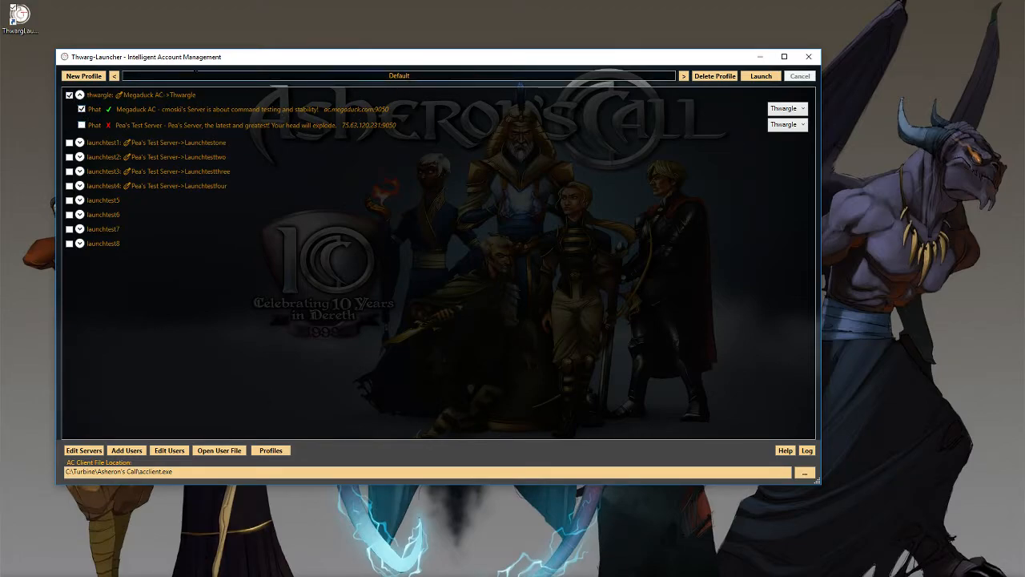
pyautogui.moveTo(83, 75)
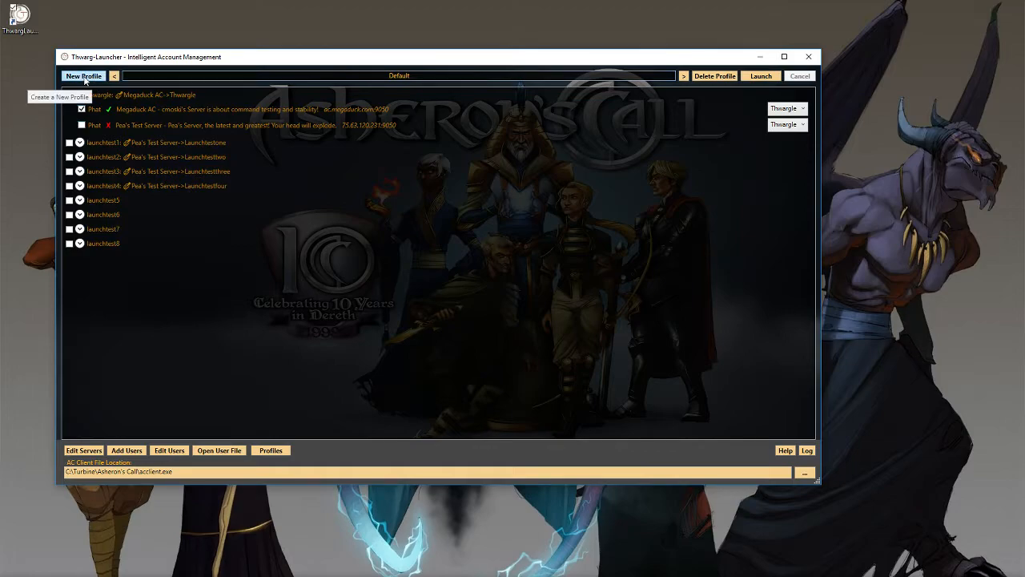
pyautogui.click(70, 95)
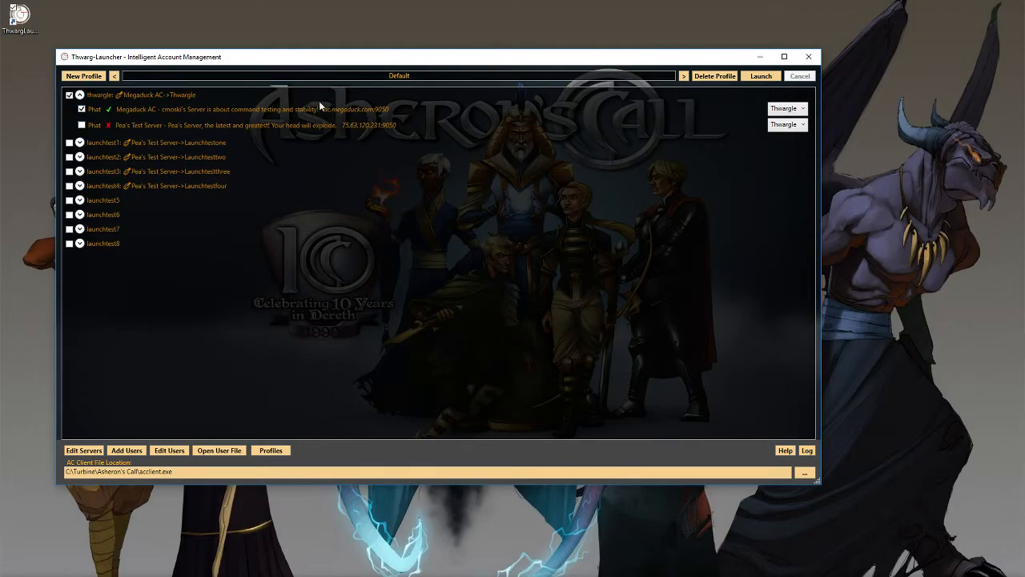
pyautogui.moveTo(491, 91)
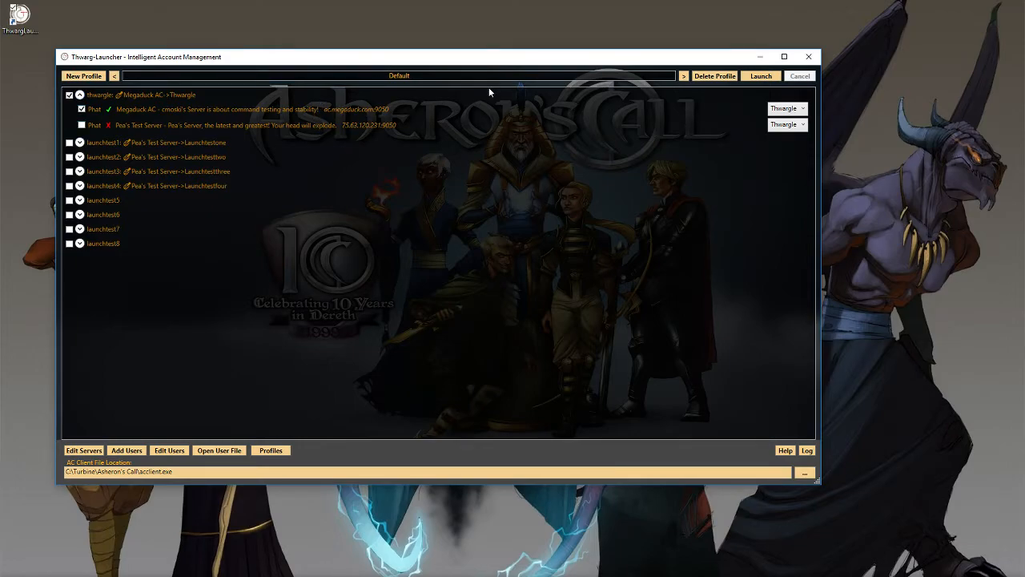
pyautogui.moveTo(475, 76)
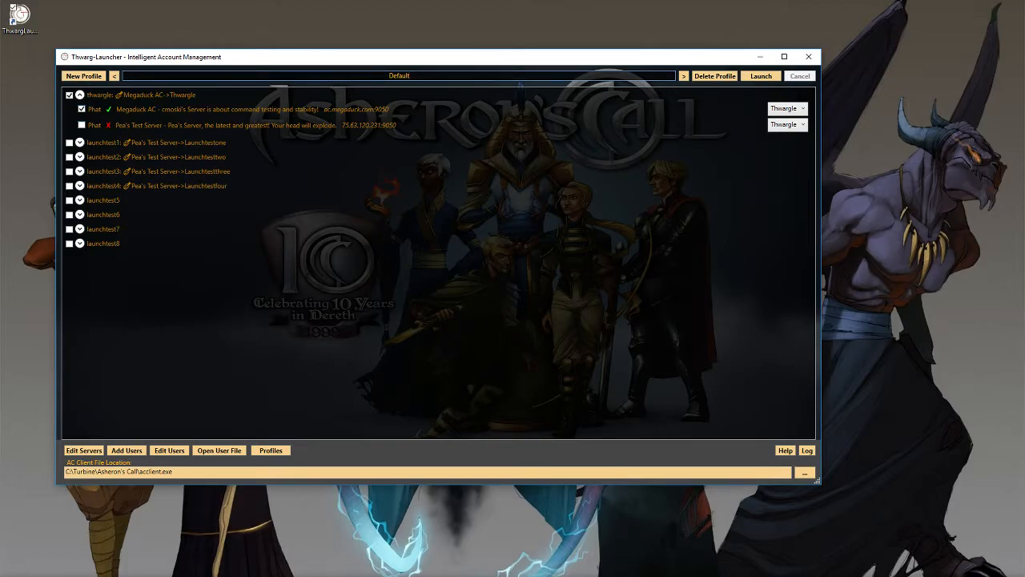
pyautogui.moveTo(413, 88)
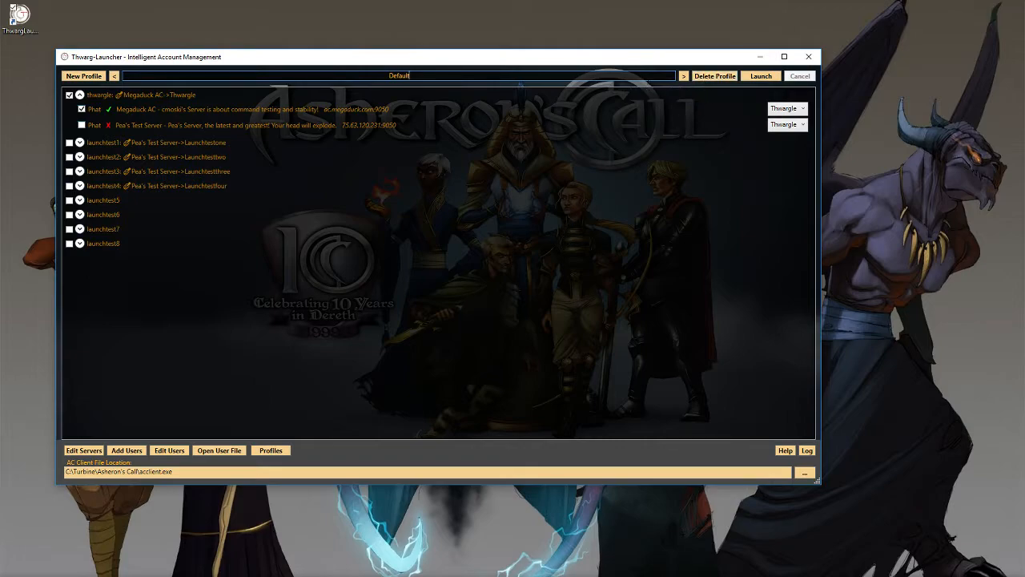
pyautogui.moveTo(285, 6)
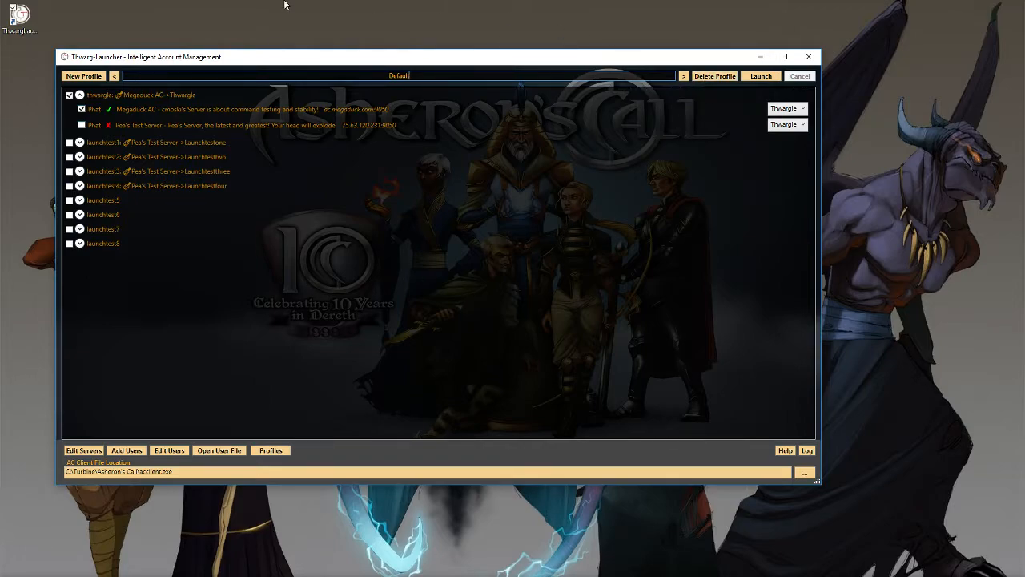
pyautogui.moveTo(580, 180)
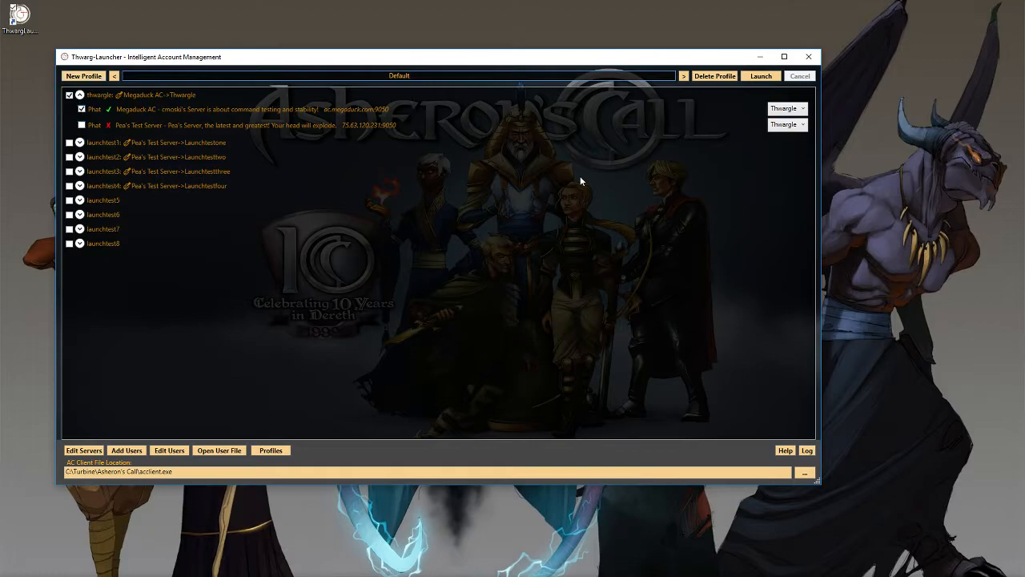
pyautogui.moveTo(572, 74)
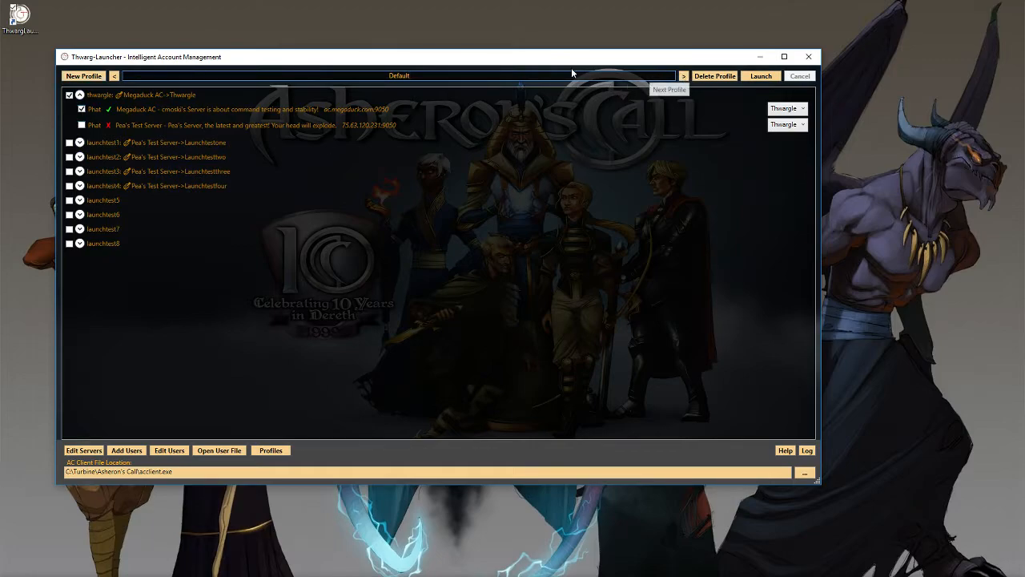
# Cycle through the MegaDuck and Pea profiles, ending on Pea with an account's server list collapsed
pyautogui.click(682, 77)
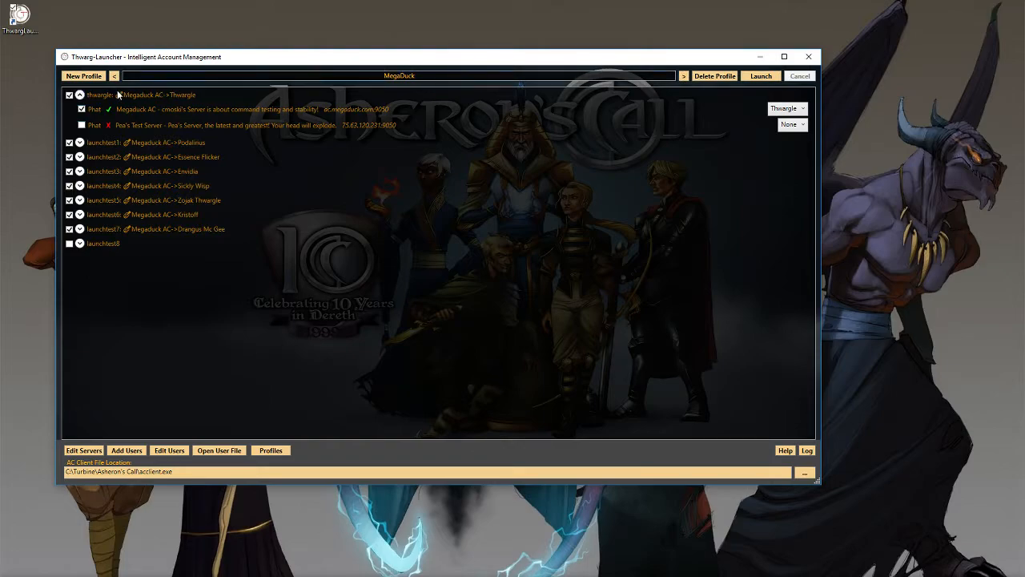
pyautogui.moveTo(109, 230)
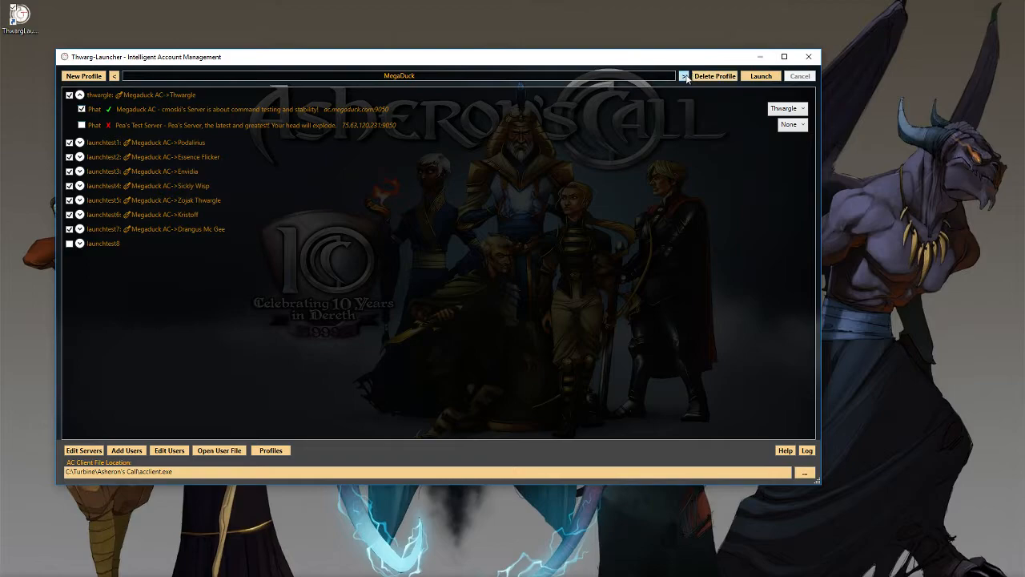
pyautogui.click(684, 76)
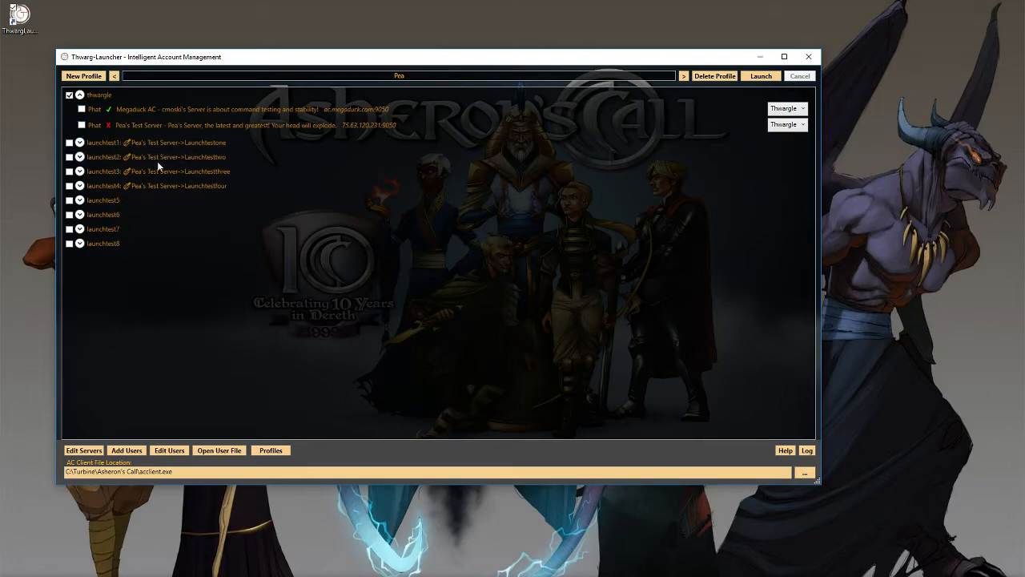
pyautogui.click(69, 95)
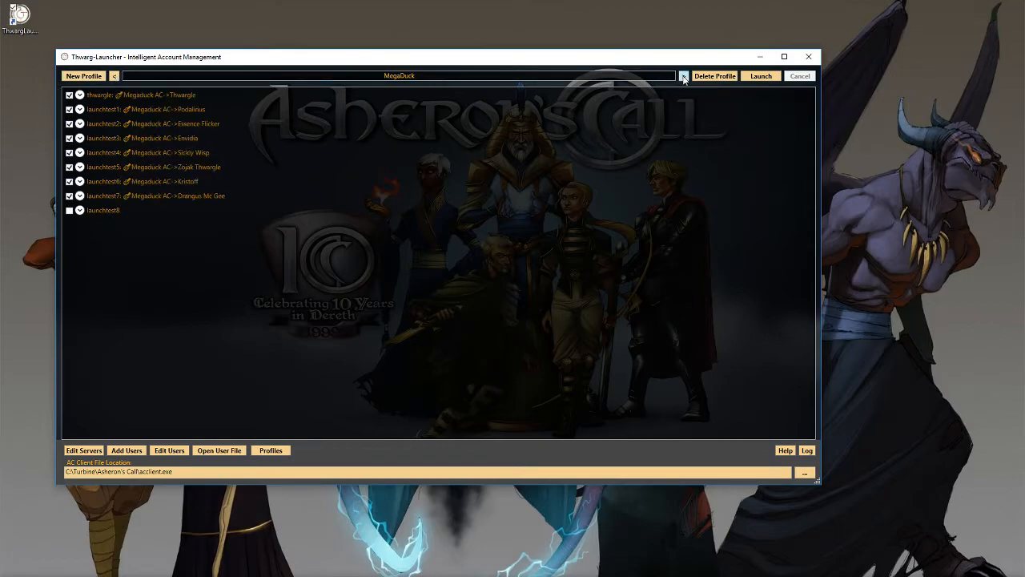
pyautogui.click(683, 75)
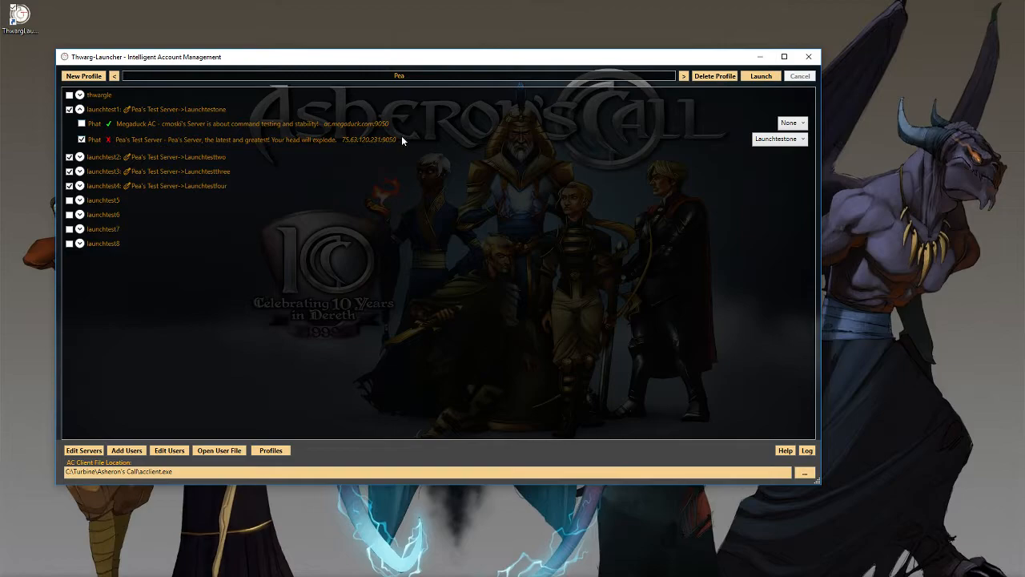
pyautogui.click(80, 109)
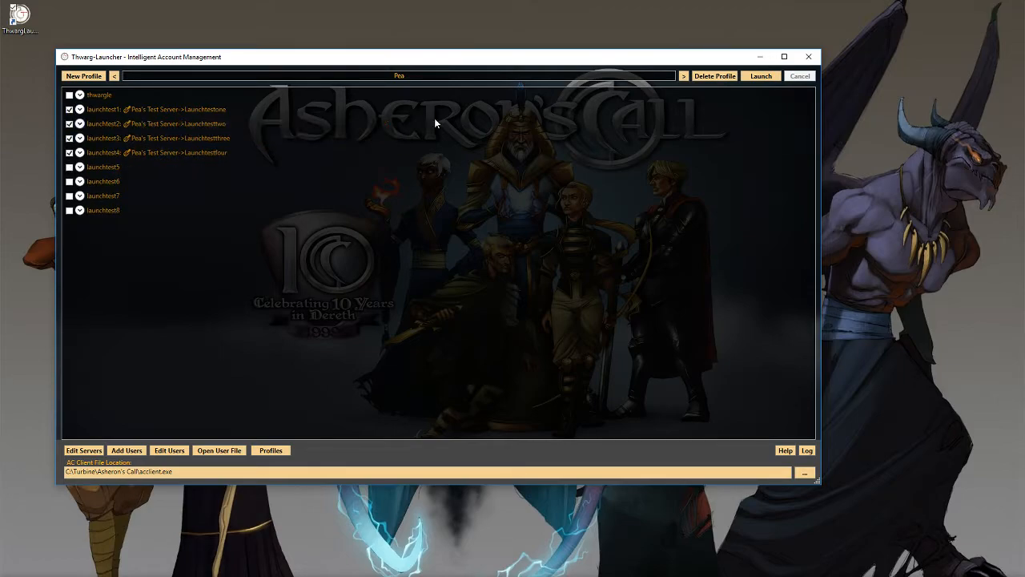
pyautogui.moveTo(417, 96)
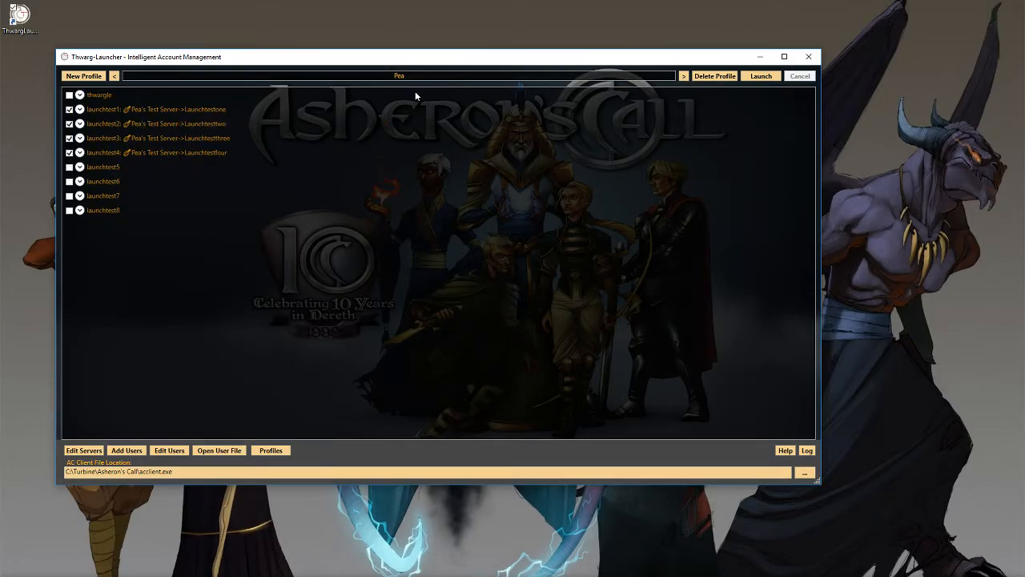
pyautogui.moveTo(372, 157)
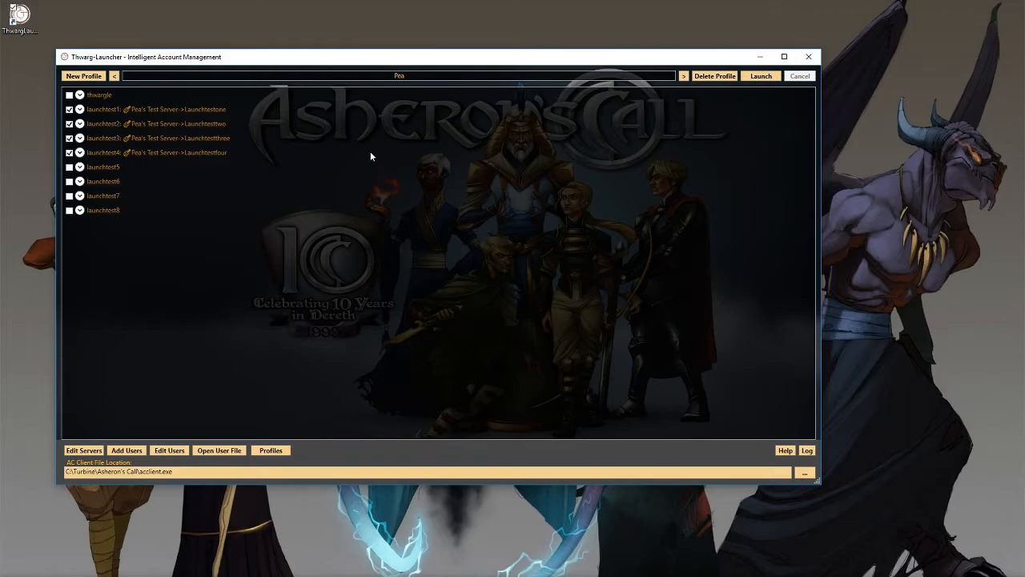
pyautogui.moveTo(504, 247)
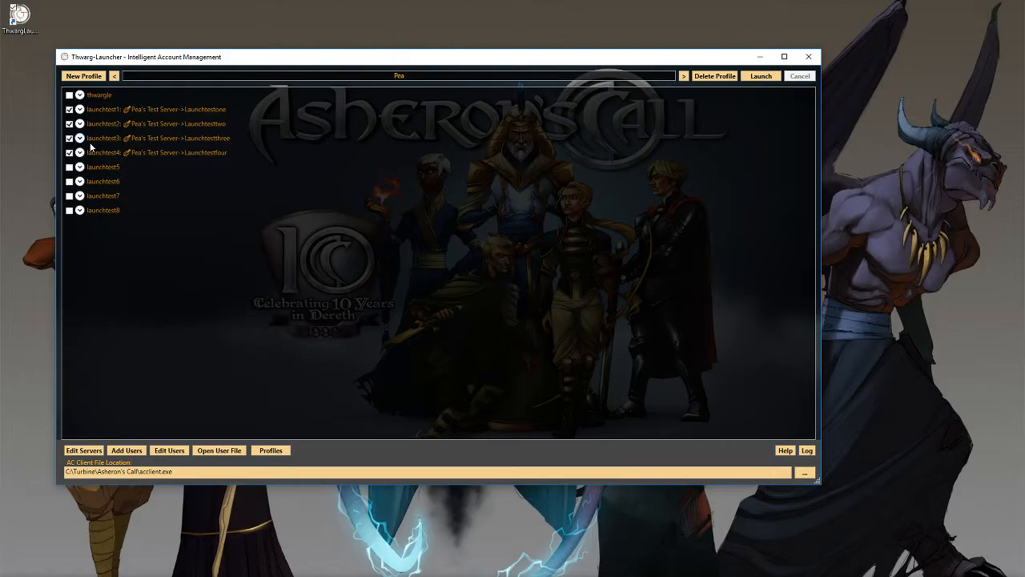
pyautogui.moveTo(119, 146)
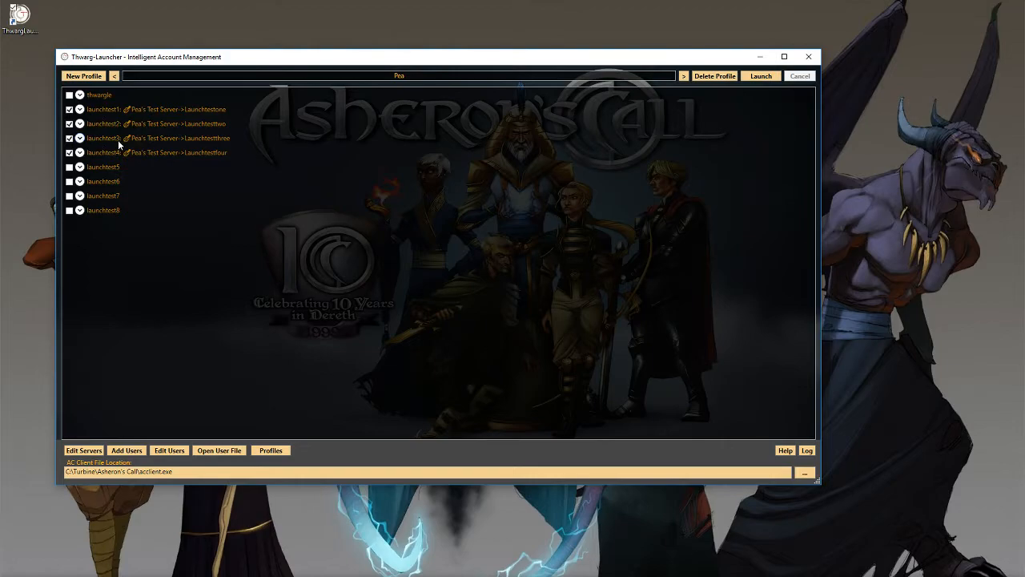
pyautogui.moveTo(554, 250)
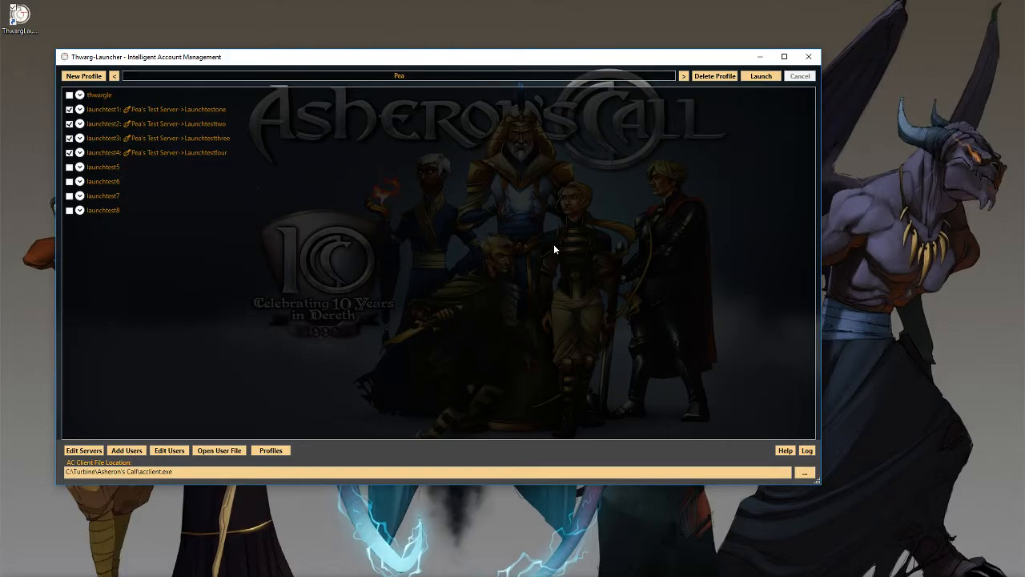
pyautogui.moveTo(548, 227)
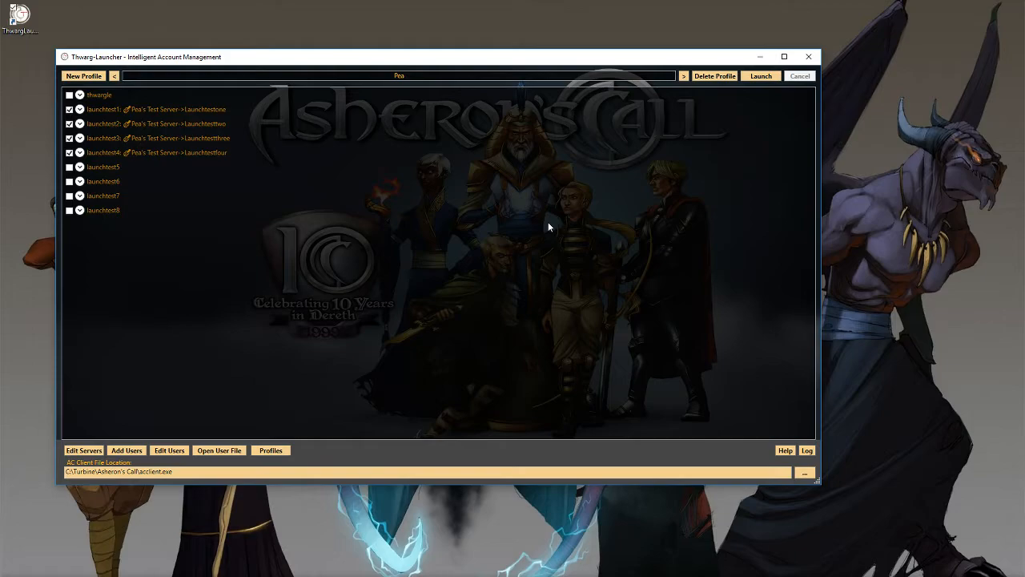
# Expand the thwargle account to show its Megaduck AC and Pea's Test Server rows with Thwargle
pyautogui.click(80, 109)
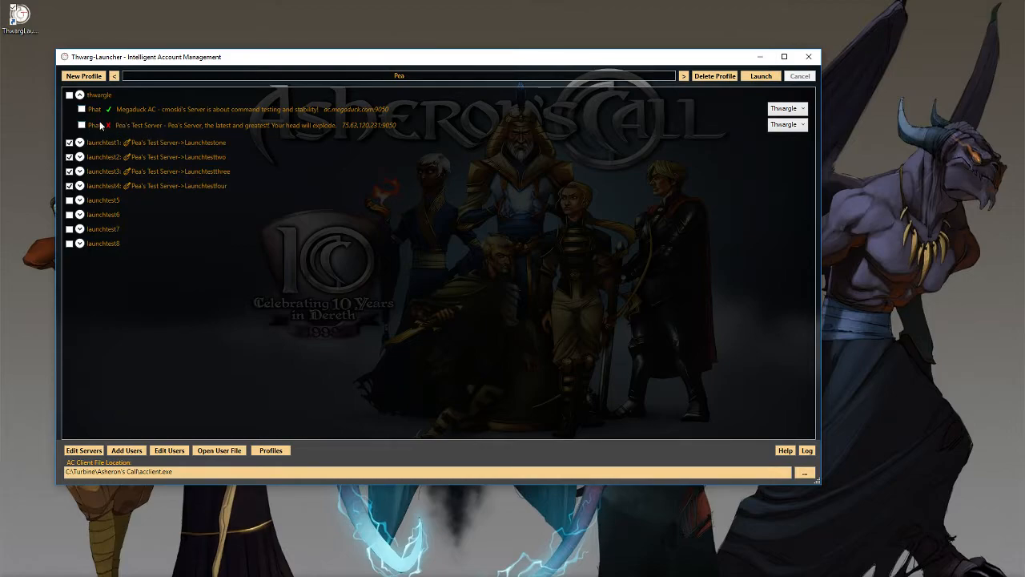
pyautogui.click(109, 125)
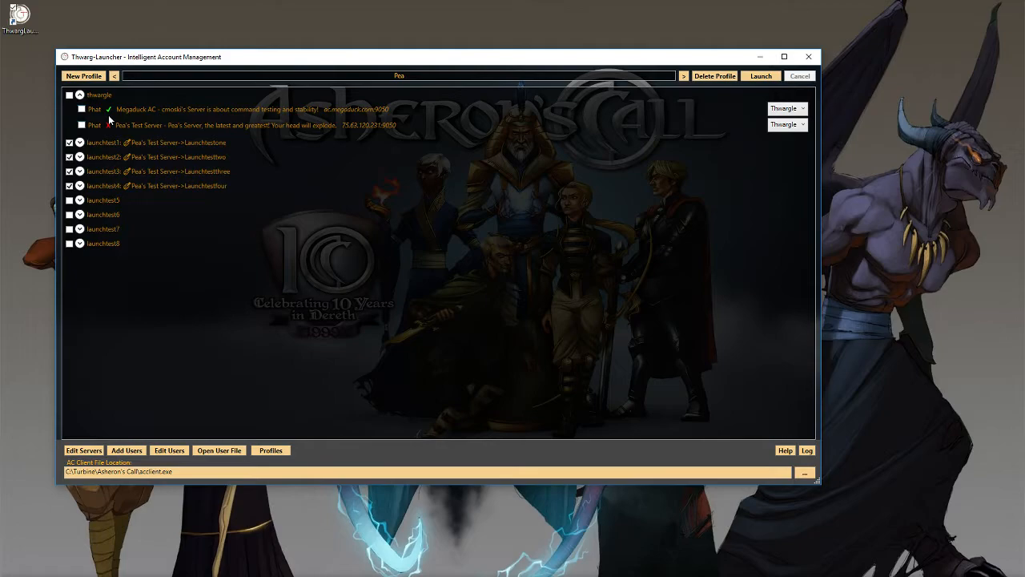
pyautogui.moveTo(801, 32)
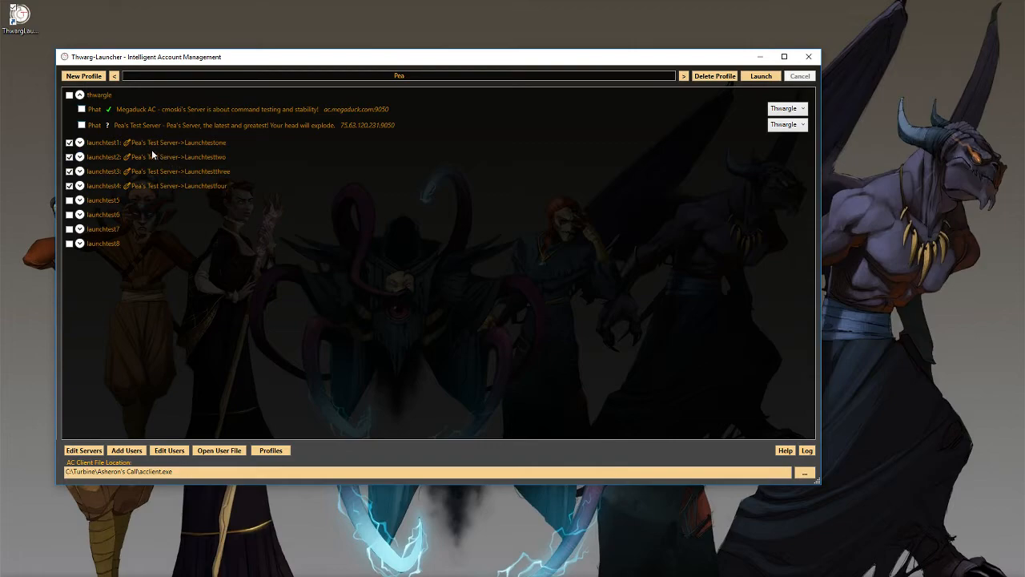
pyautogui.click(107, 125)
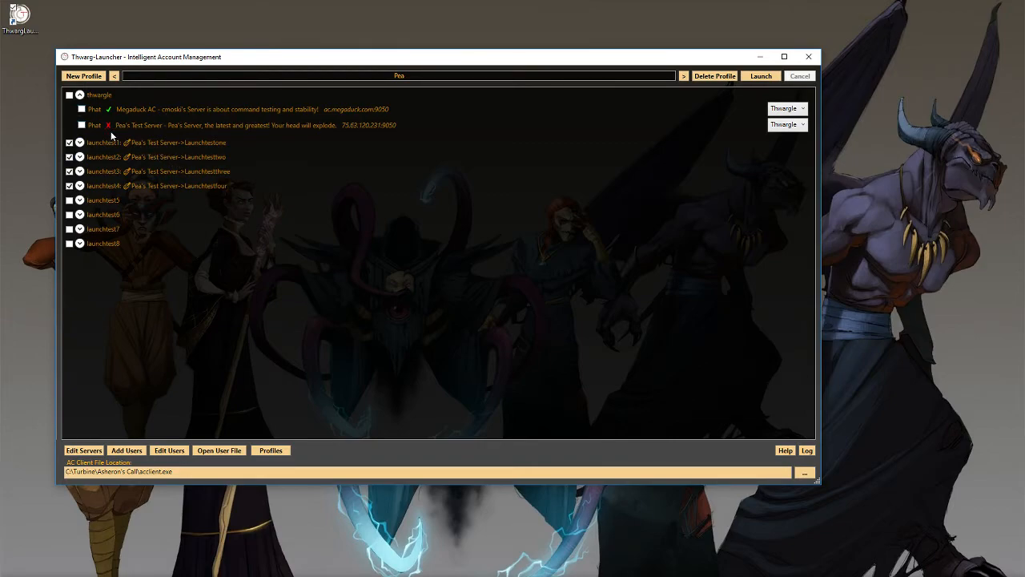
pyautogui.moveTo(276, 150)
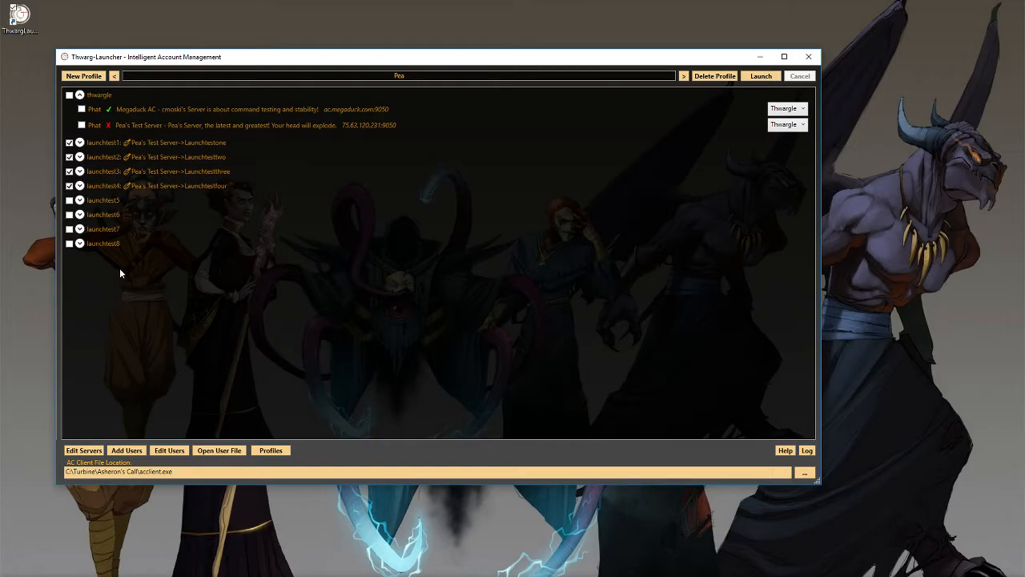
pyautogui.moveTo(157, 114)
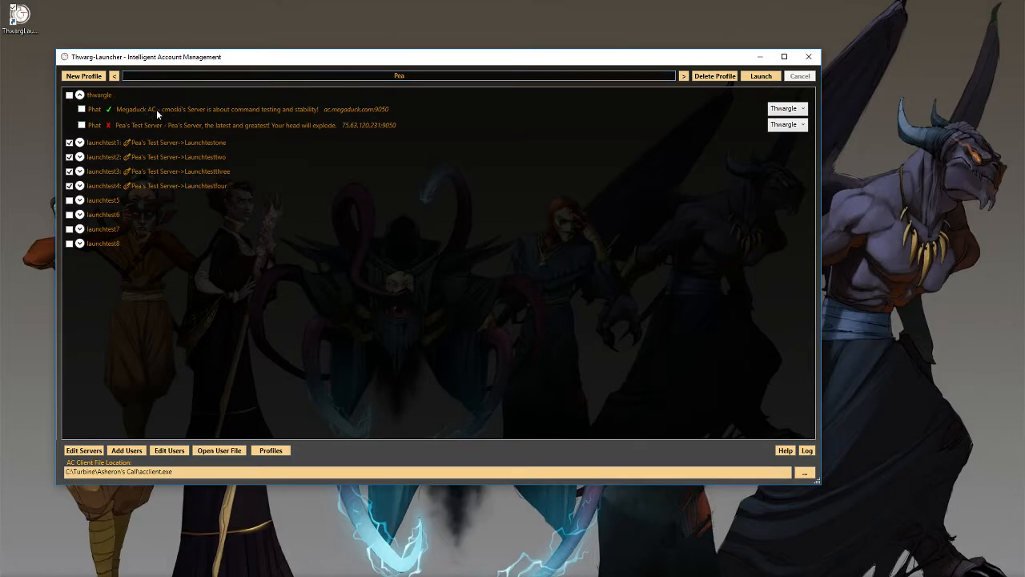
pyautogui.moveTo(153, 94)
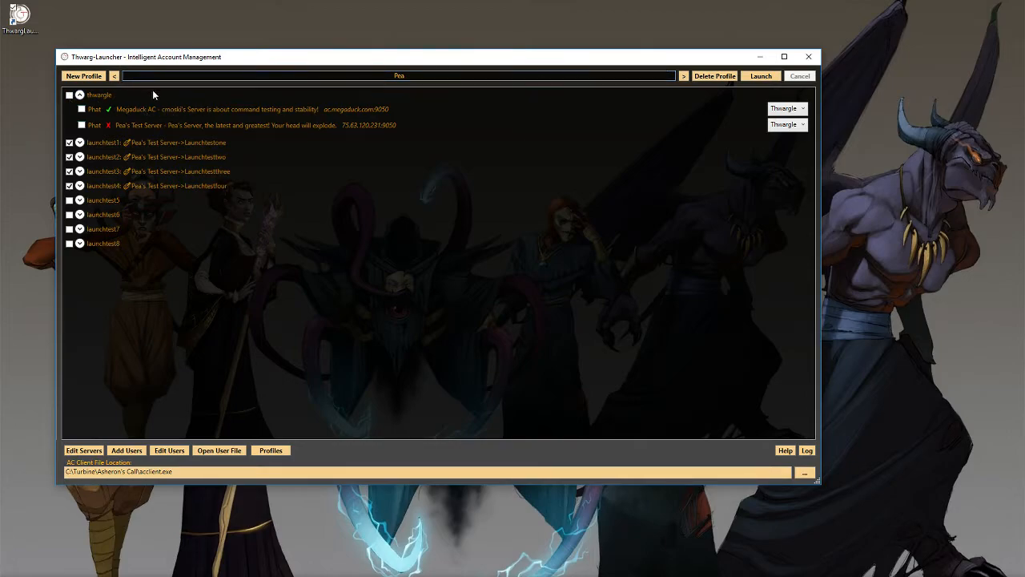
pyautogui.moveTo(202, 391)
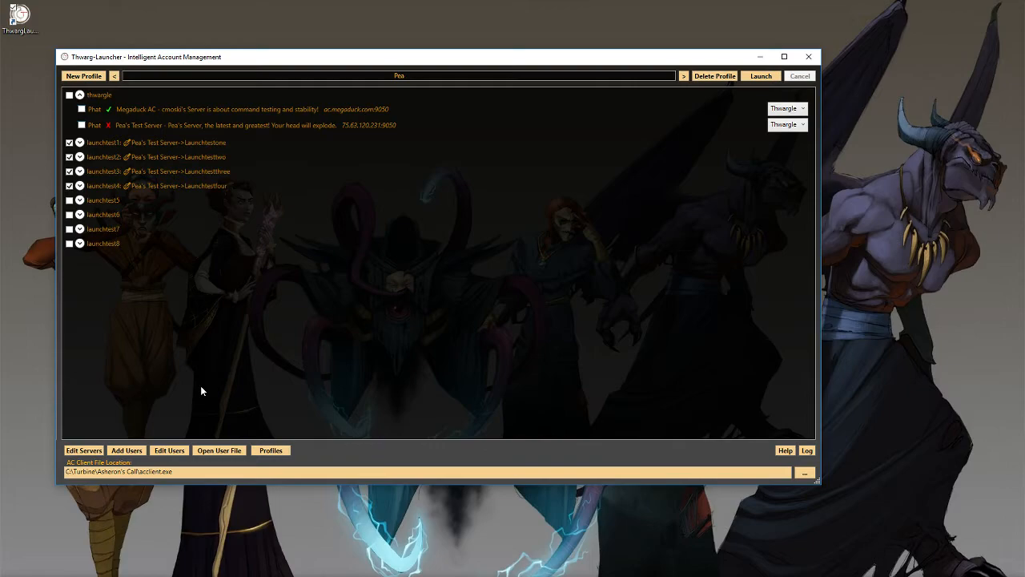
pyautogui.moveTo(148, 170)
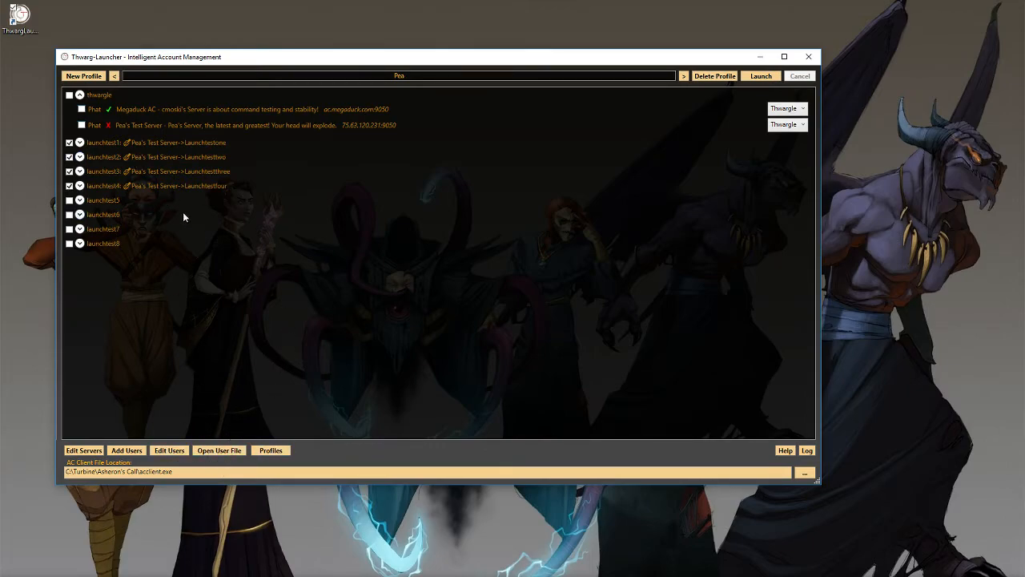
pyautogui.moveTo(147, 98)
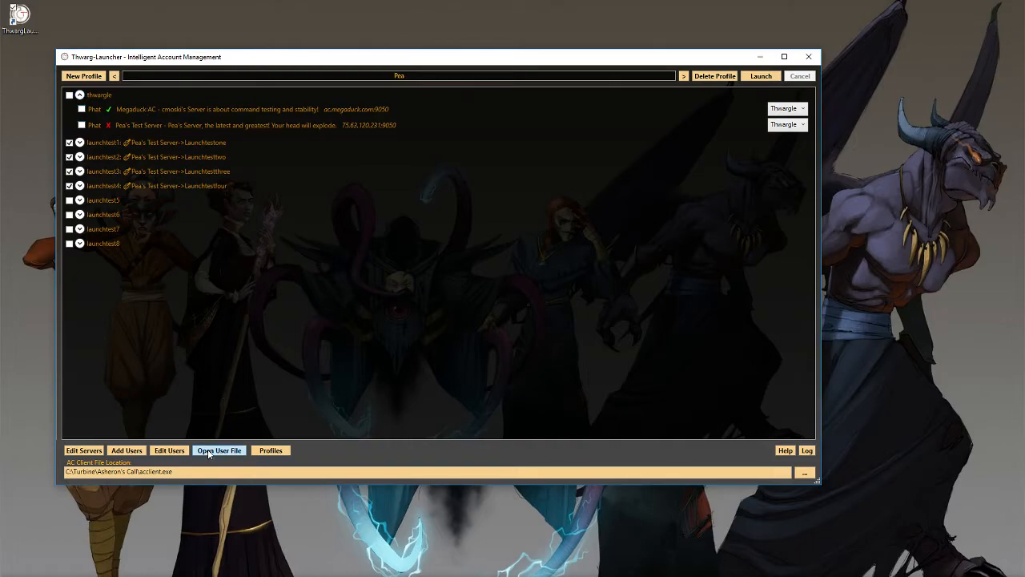
pyautogui.moveTo(169, 259)
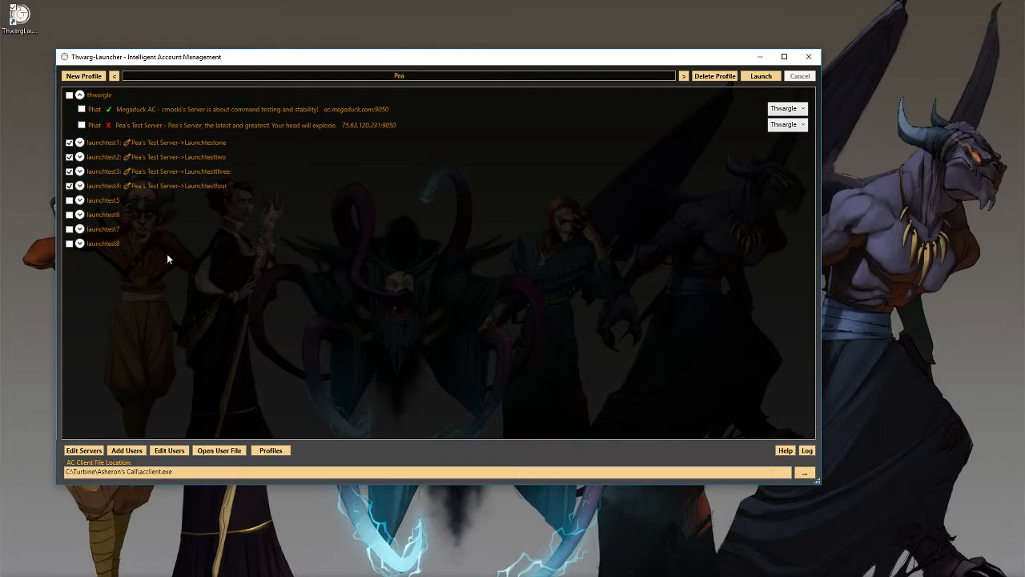
pyautogui.moveTo(250, 381)
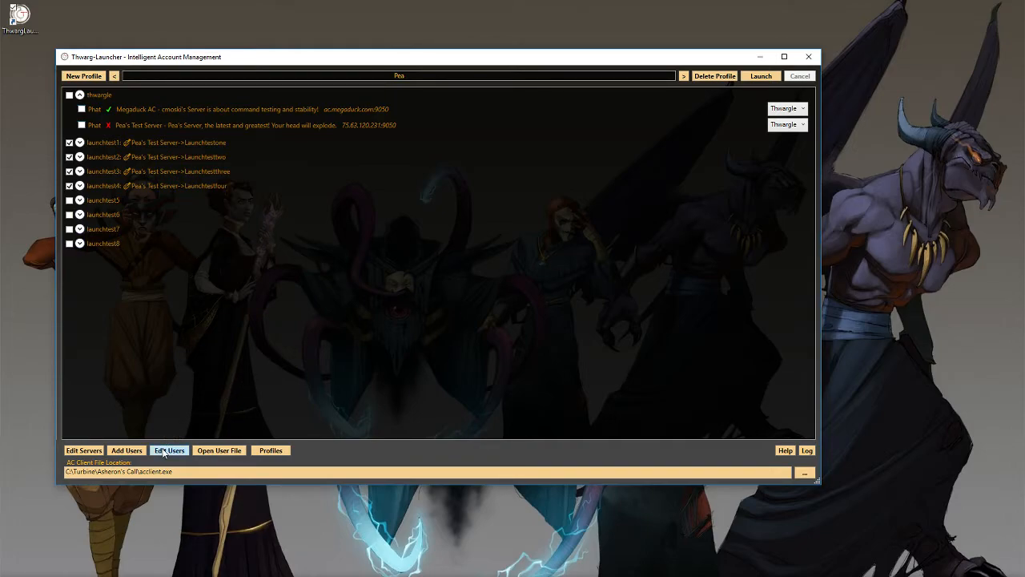
pyautogui.click(170, 449)
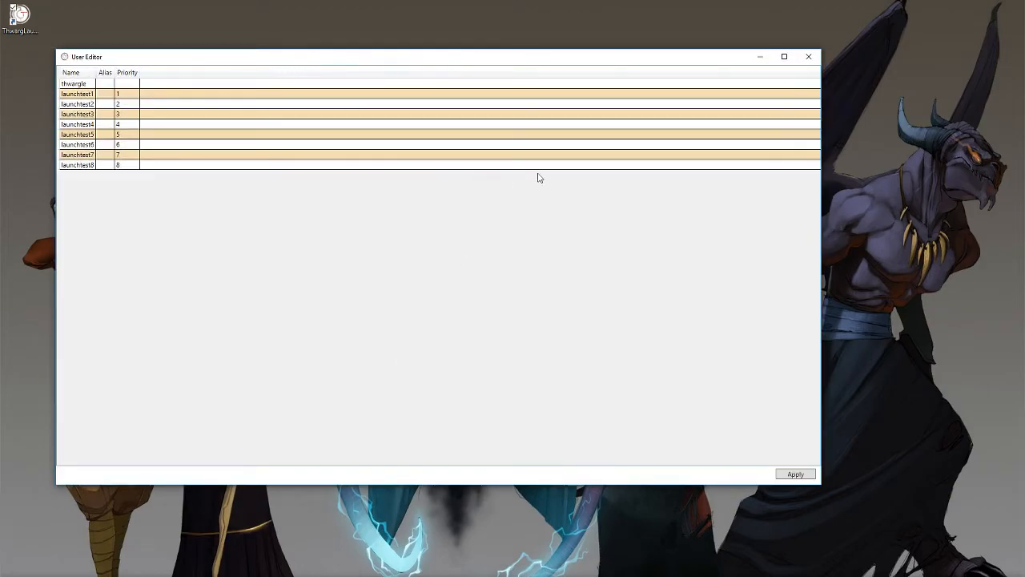
pyautogui.moveTo(822, 486)
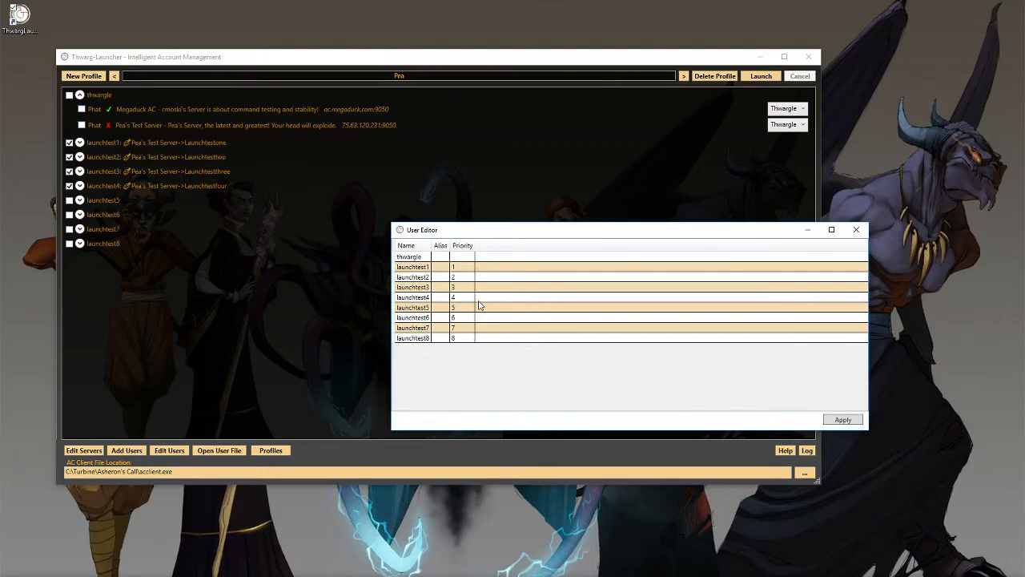
pyautogui.moveTo(154, 151)
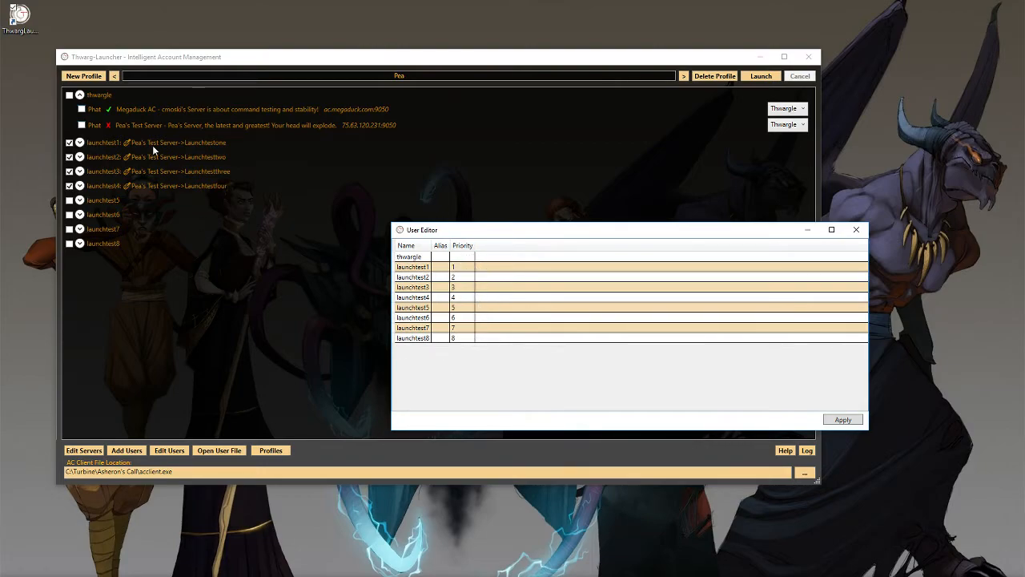
pyautogui.moveTo(115, 205)
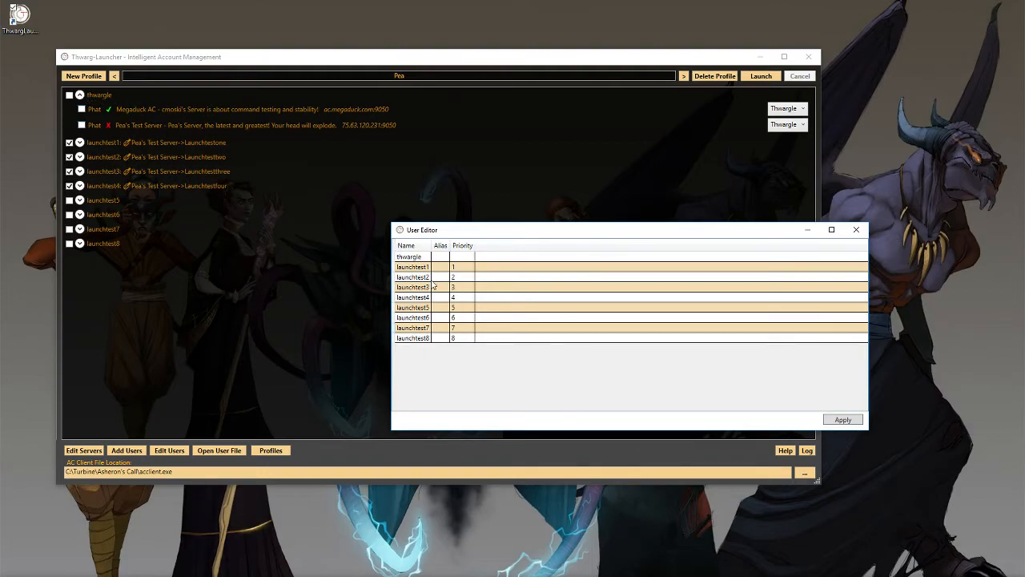
pyautogui.click(414, 266)
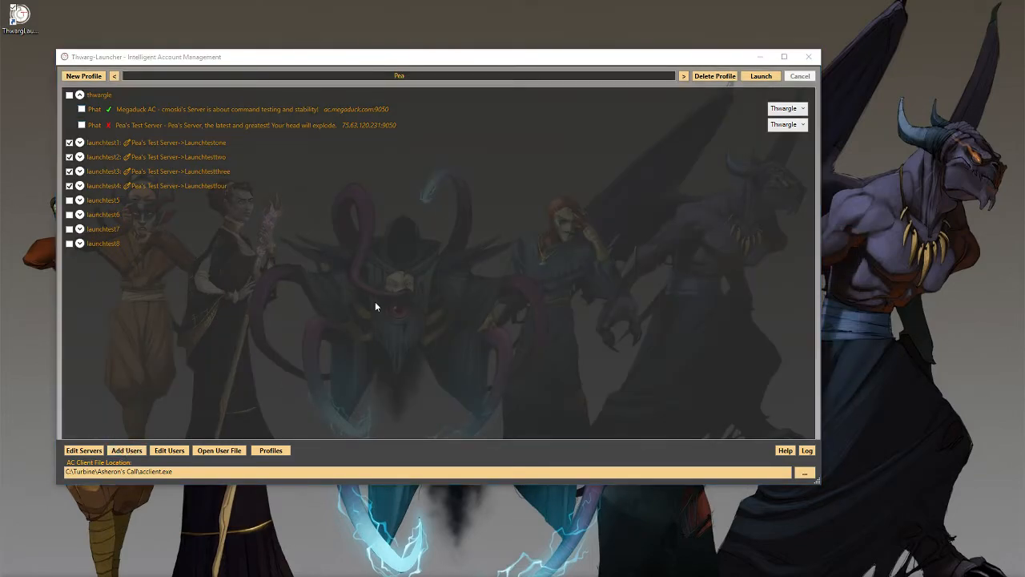
# Bring up the Add Users dialog with empty username and password rows
pyautogui.click(127, 449)
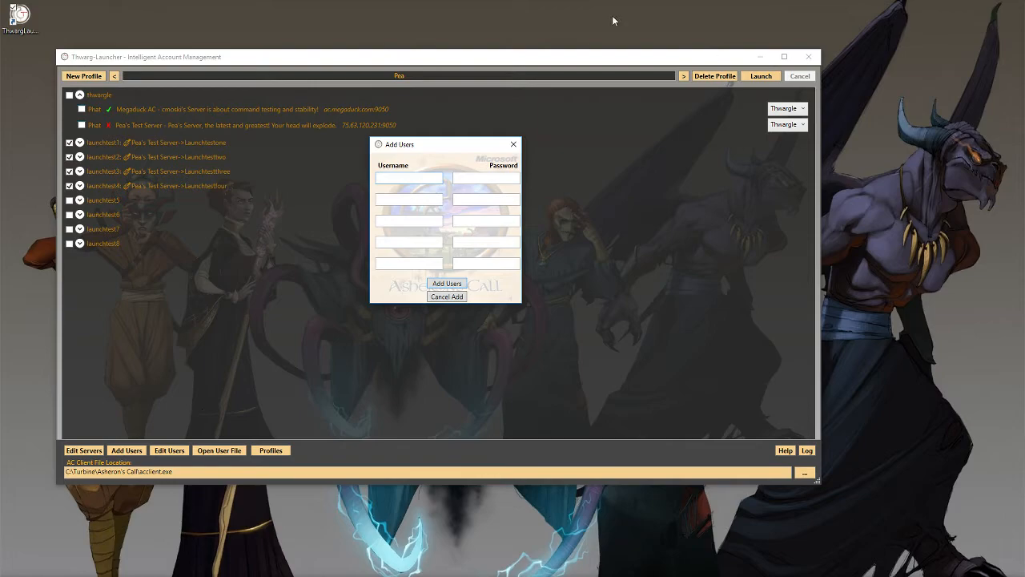
pyautogui.moveTo(382, 150)
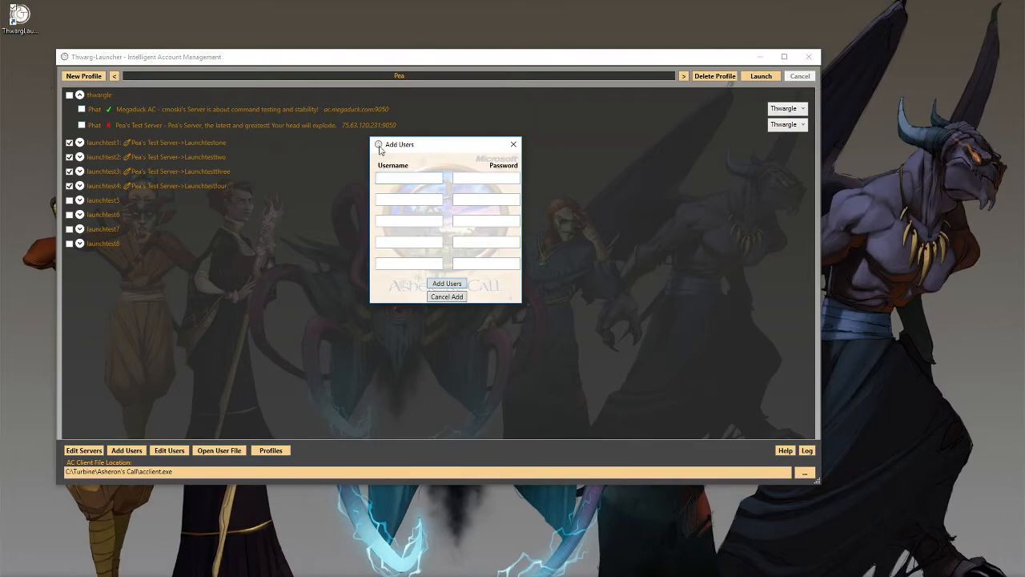
pyautogui.moveTo(622, 240)
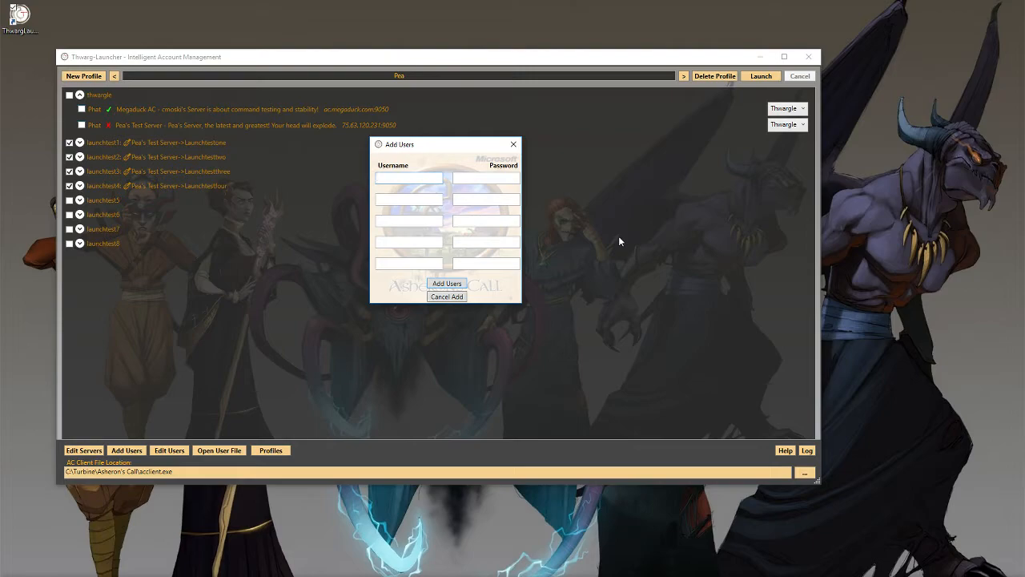
pyautogui.moveTo(625, 238)
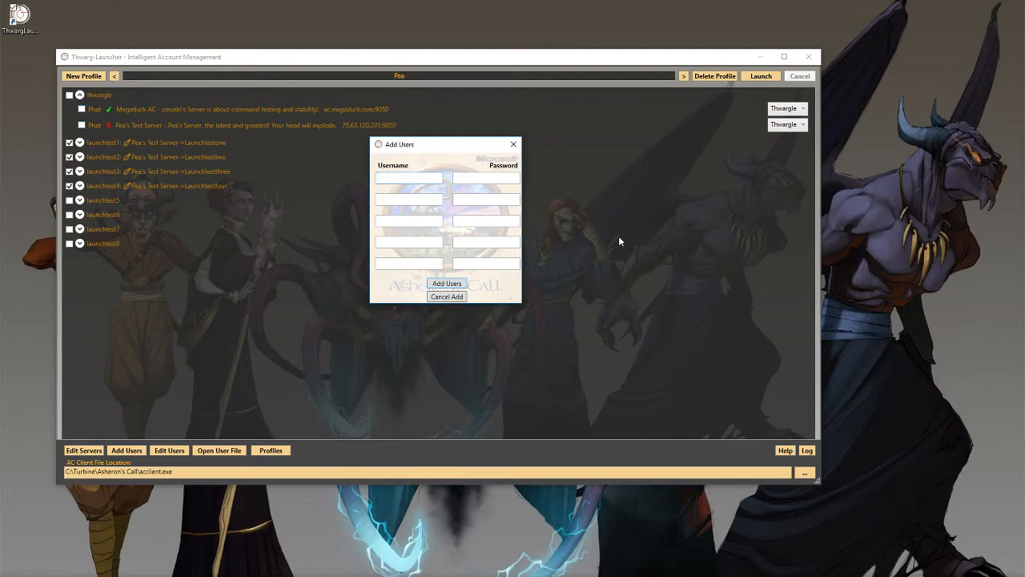
pyautogui.moveTo(548, 141)
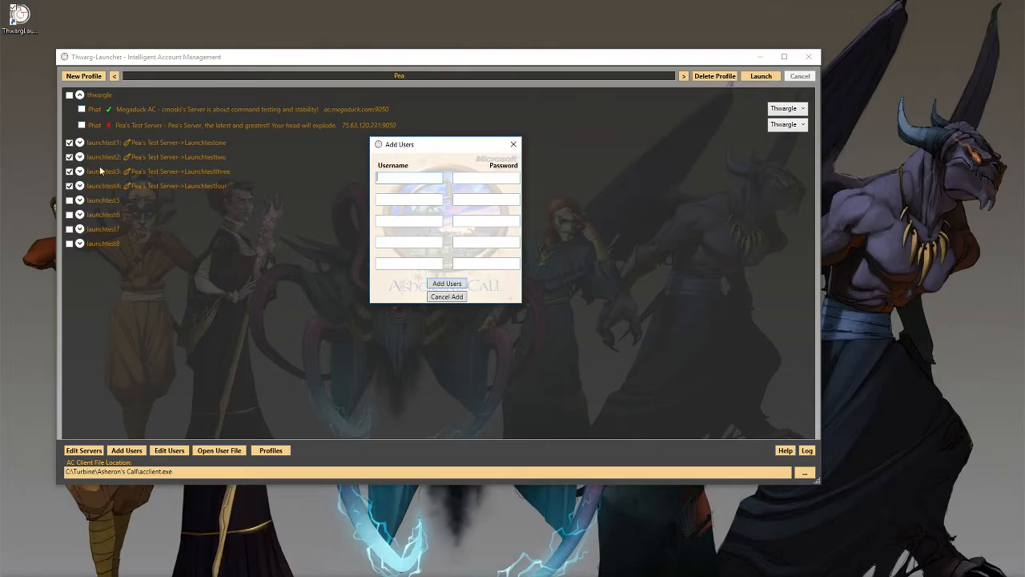
pyautogui.moveTo(125, 67)
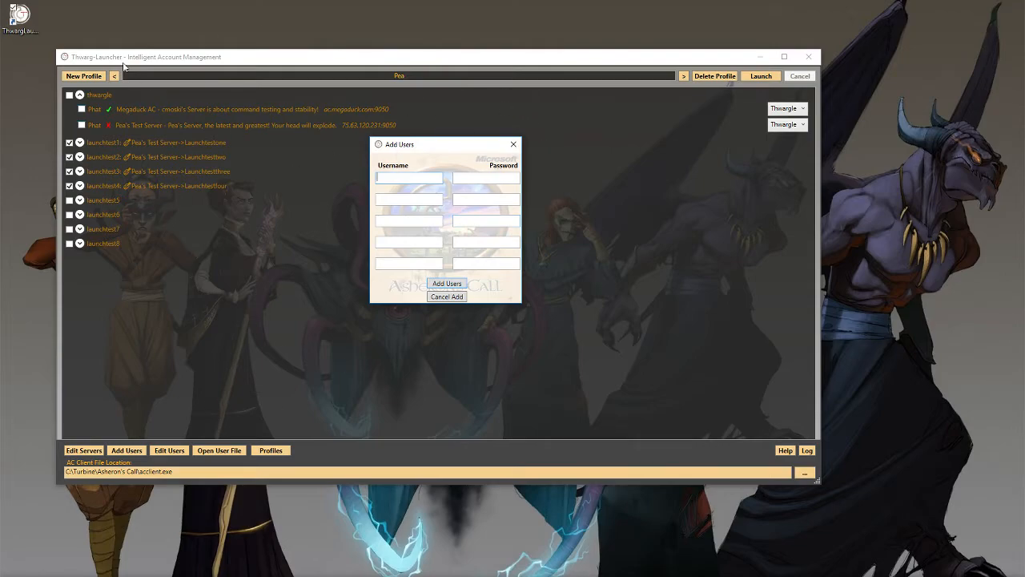
# Cancel Add Users without adding anyone and bring up the Edit Servers window
pyautogui.click(445, 297)
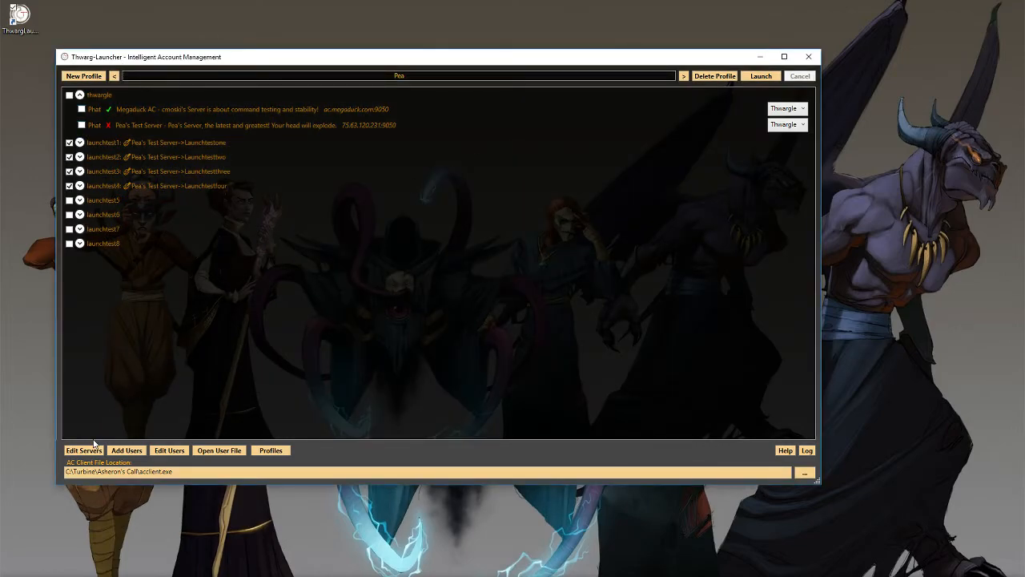
pyautogui.click(84, 449)
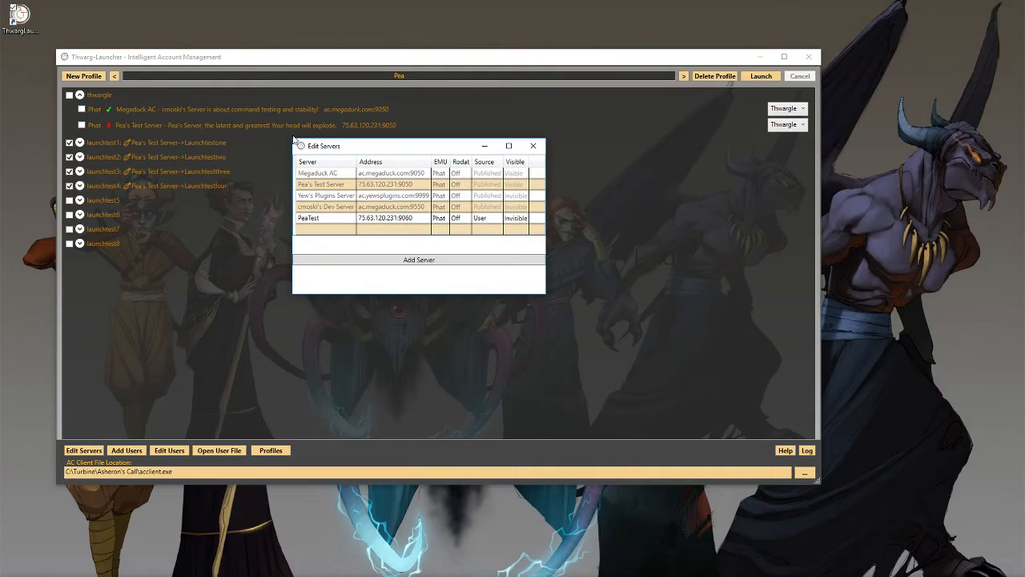
pyautogui.moveTo(545, 294)
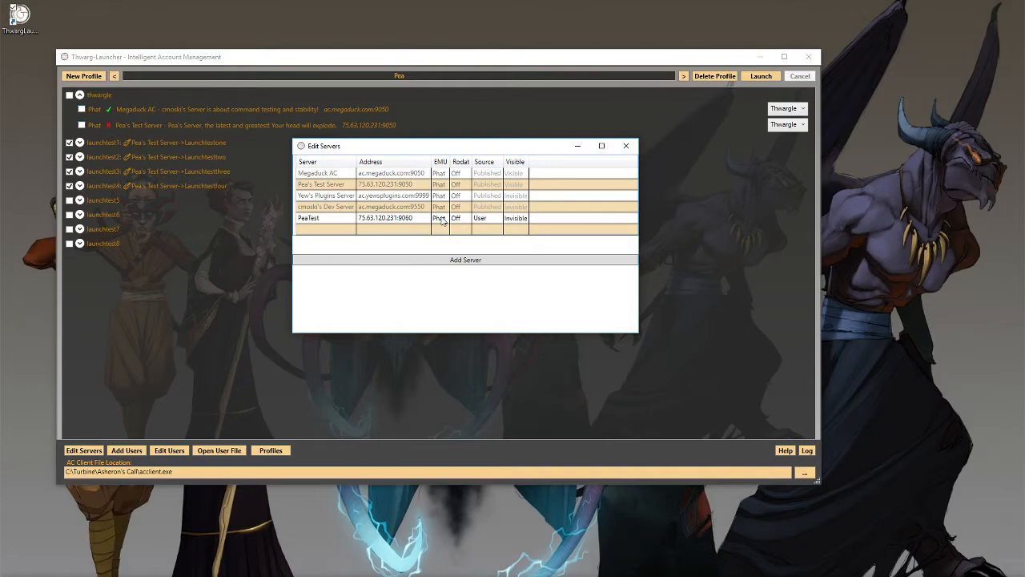
# Start adding a new ACE server with empty name, description, IP and port fields
pyautogui.click(464, 260)
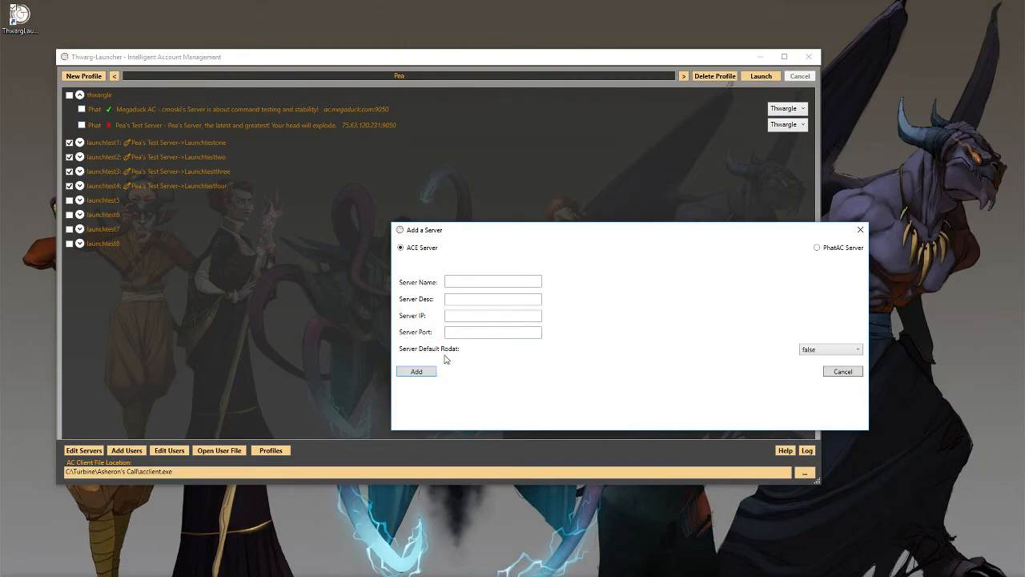
pyautogui.moveTo(457, 357)
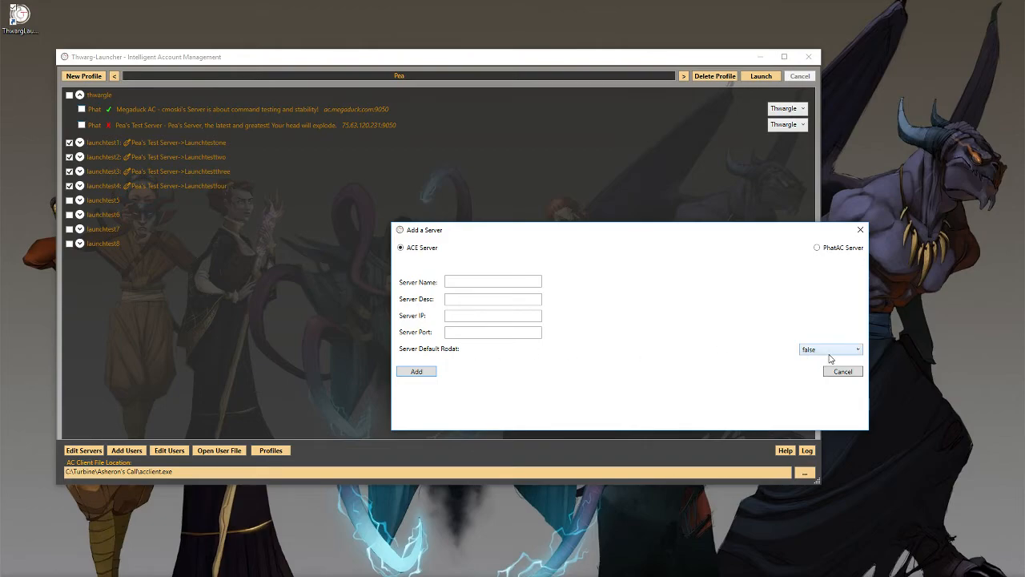
pyautogui.moveTo(593, 279)
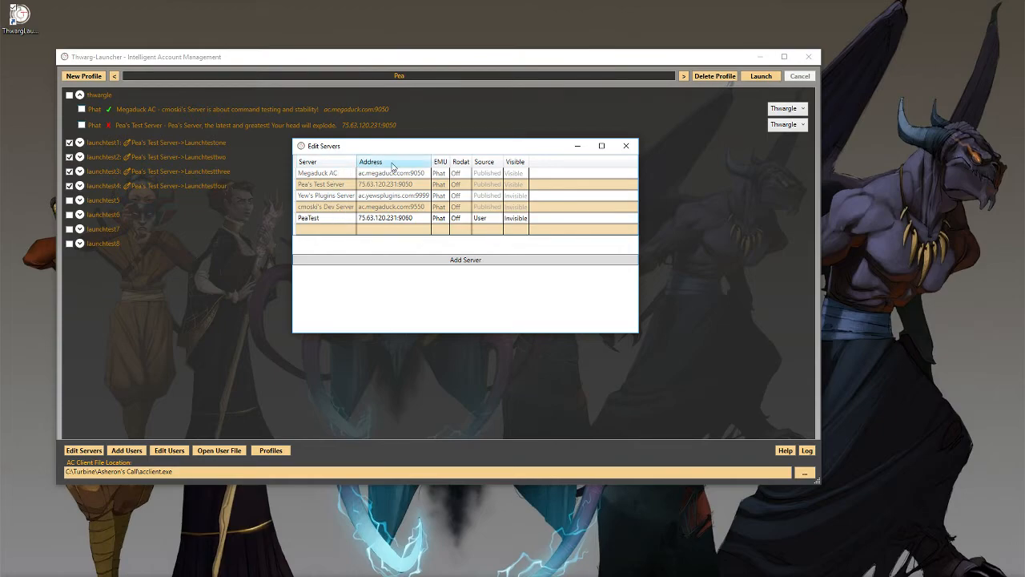
pyautogui.moveTo(407, 152)
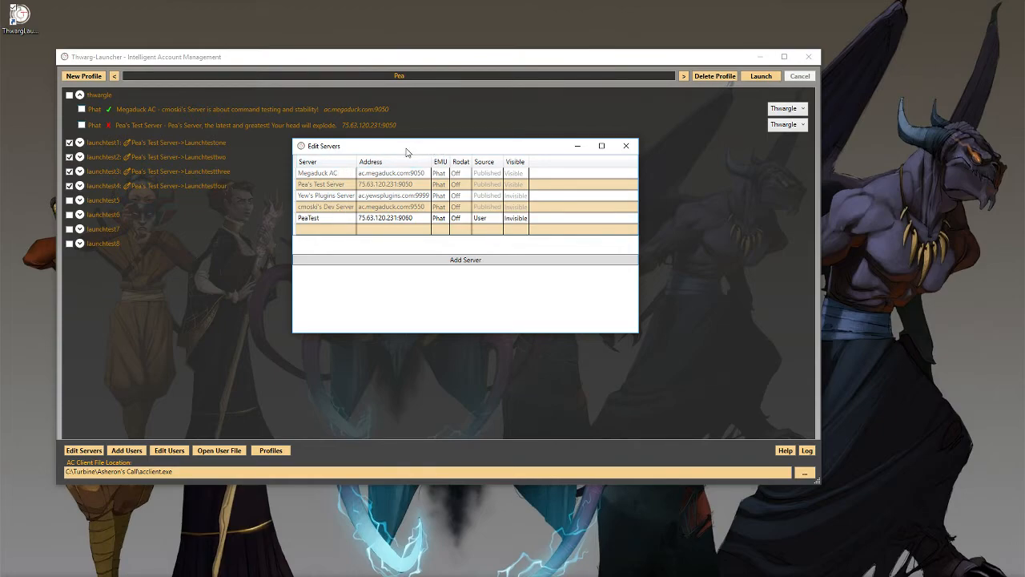
pyautogui.moveTo(151, 104)
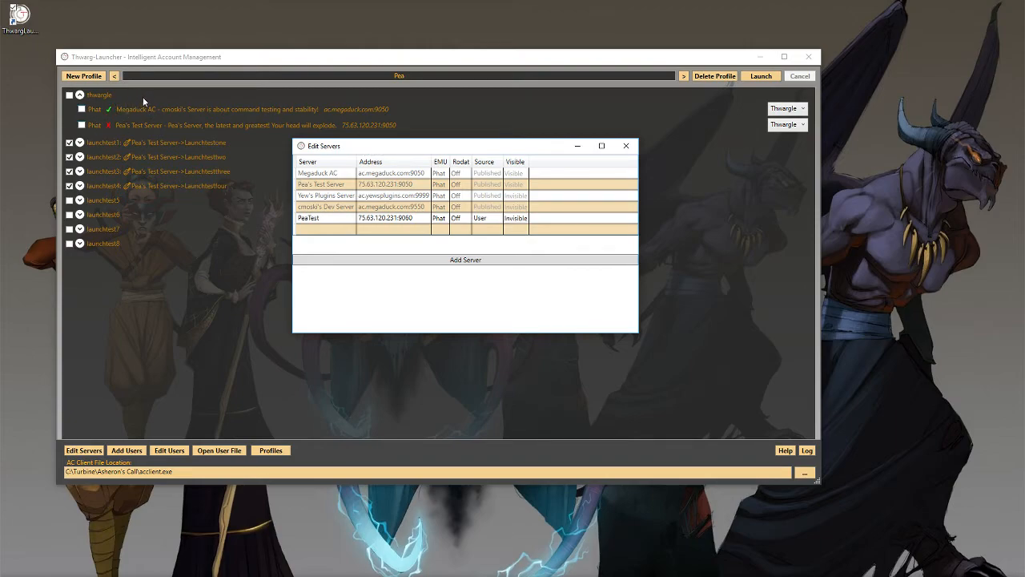
# Set Pea's Test Server to invisible in Edit Servers and apply it by closing the window
pyautogui.click(516, 218)
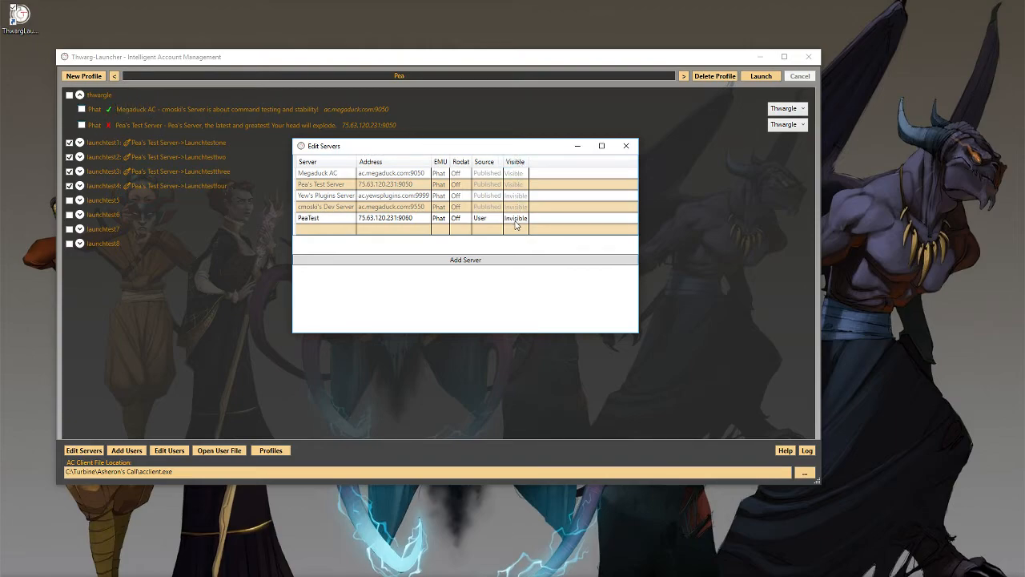
pyautogui.click(324, 217)
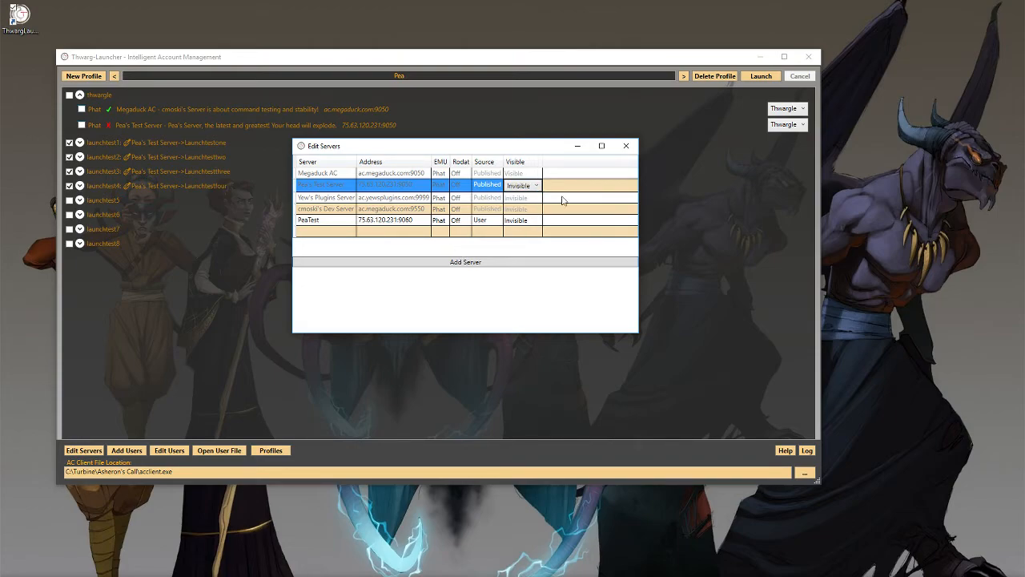
pyautogui.click(625, 144)
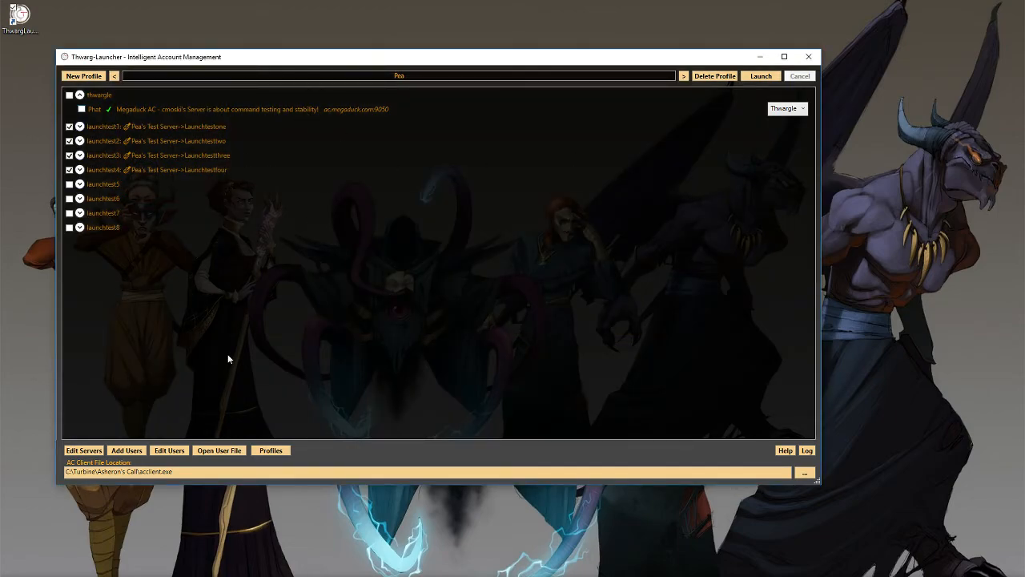
# Reopen Edit Servers and bring up Pea's Test Server's visibility choices
pyautogui.click(84, 448)
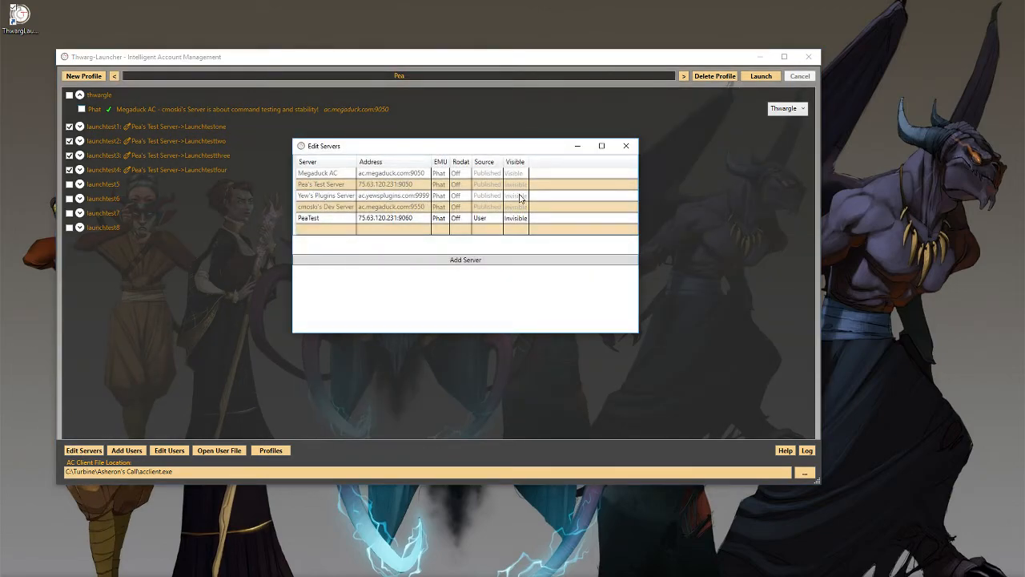
pyautogui.moveTo(350, 196)
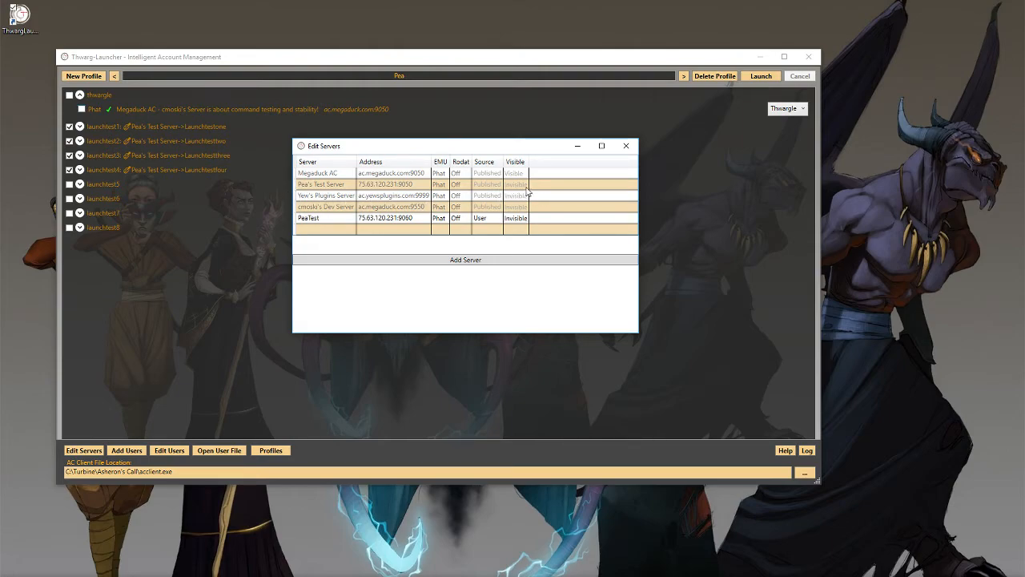
pyautogui.moveTo(349, 195)
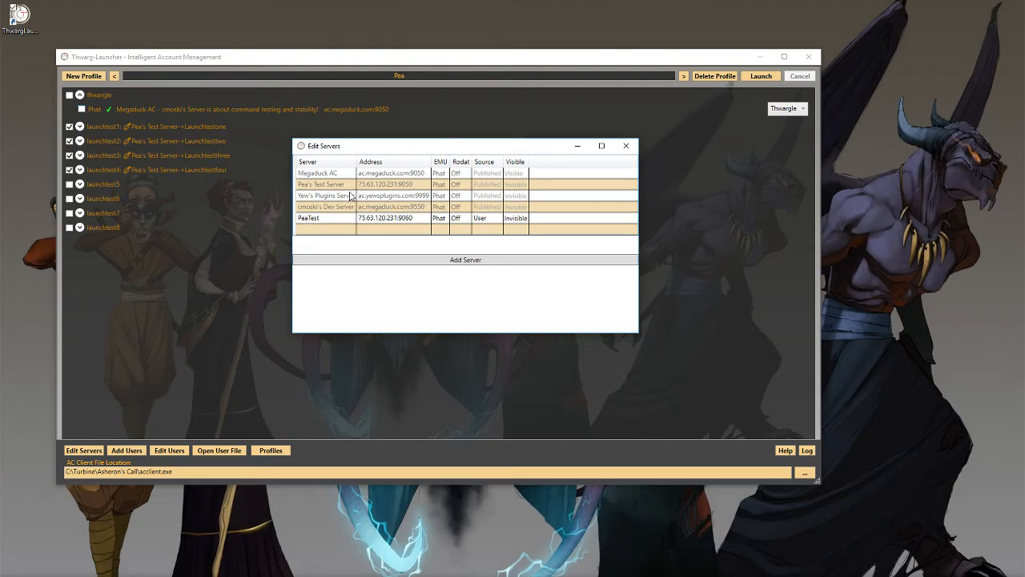
pyautogui.click(516, 184)
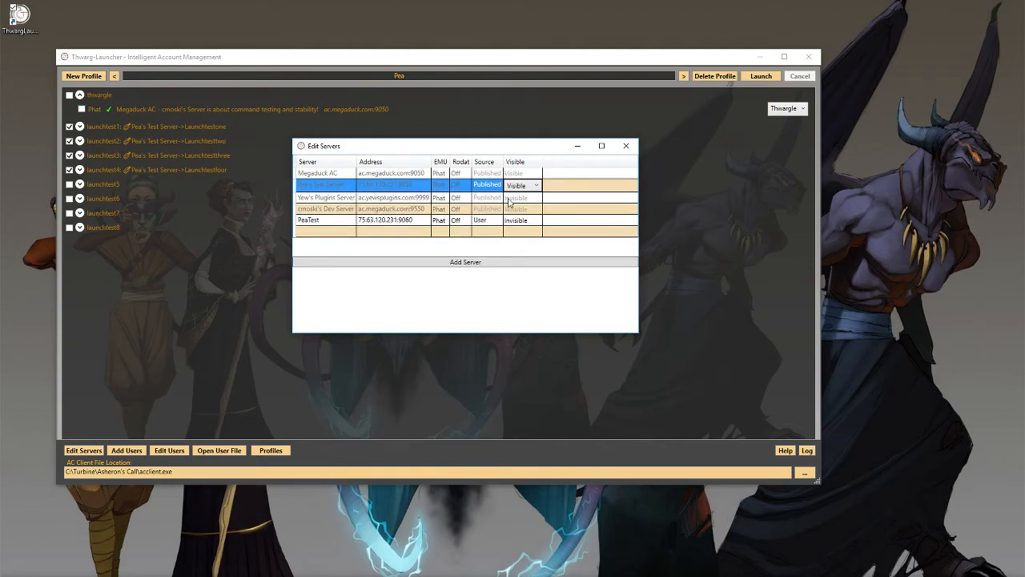
# Make Pea's Test Server visible again and confirm it in the reopened server list
pyautogui.click(626, 144)
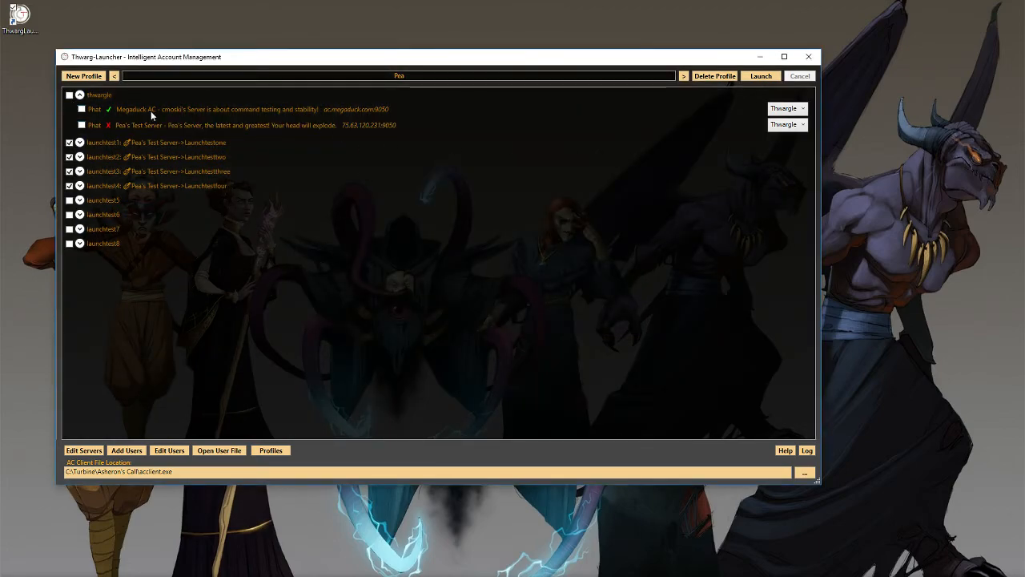
pyautogui.moveTo(159, 110)
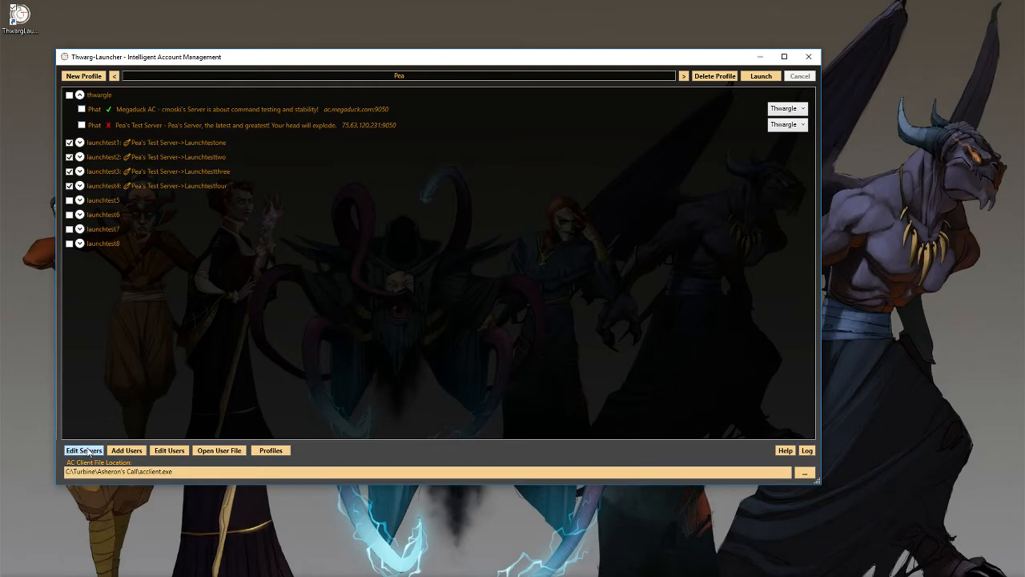
pyautogui.click(83, 448)
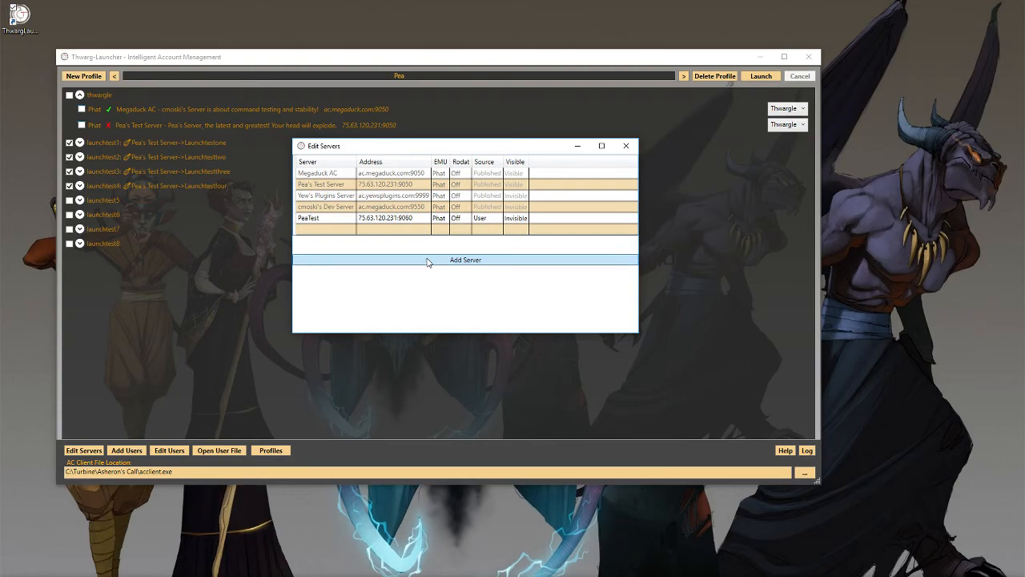
pyautogui.click(625, 144)
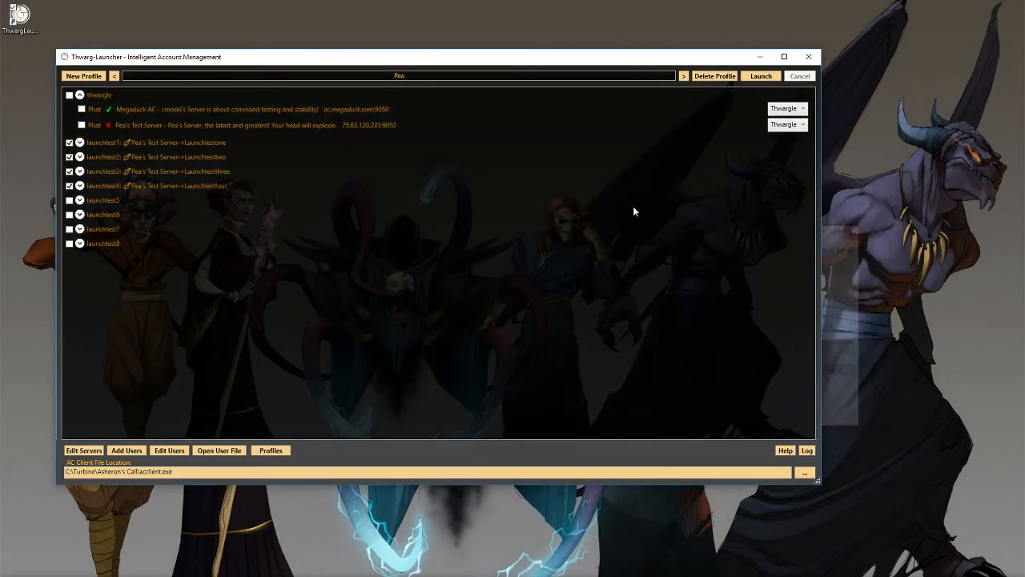
# Check Megaduck AC's Visible setting in Edit Servers and keep it visible
pyautogui.click(83, 449)
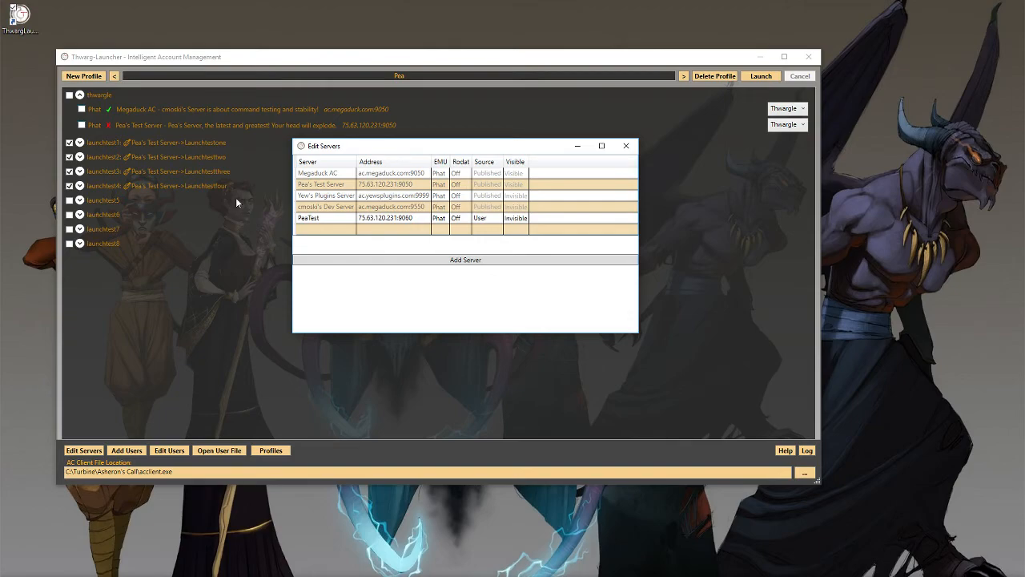
pyautogui.click(465, 259)
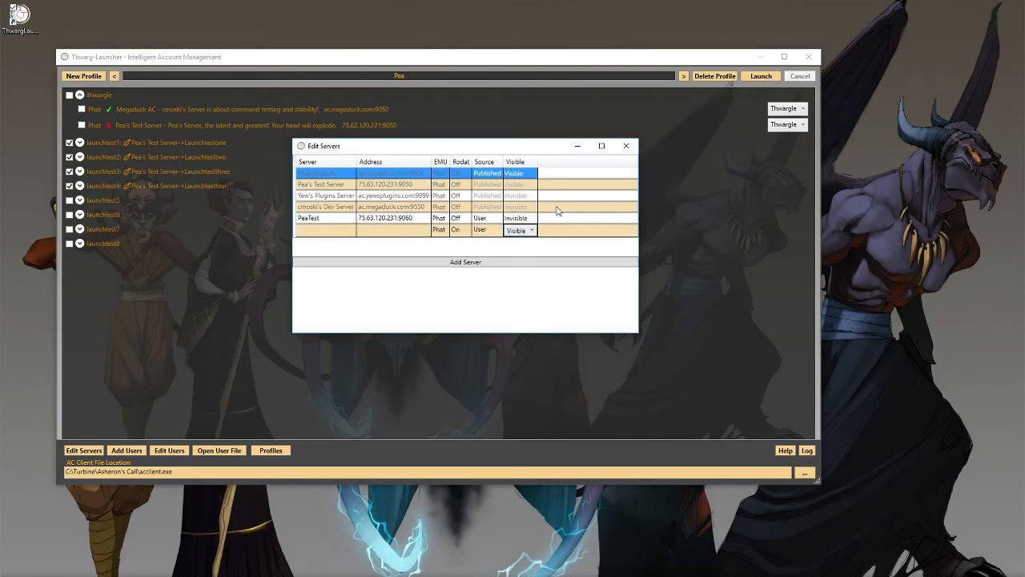
pyautogui.click(626, 144)
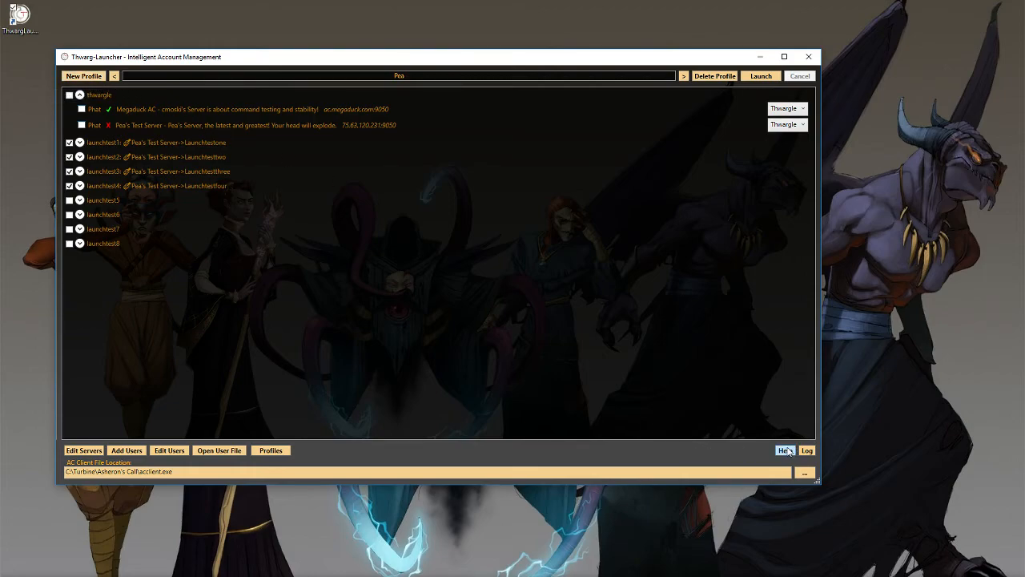
# Bring up the empty Log Viewer over the Pea profile's account list
pyautogui.click(808, 448)
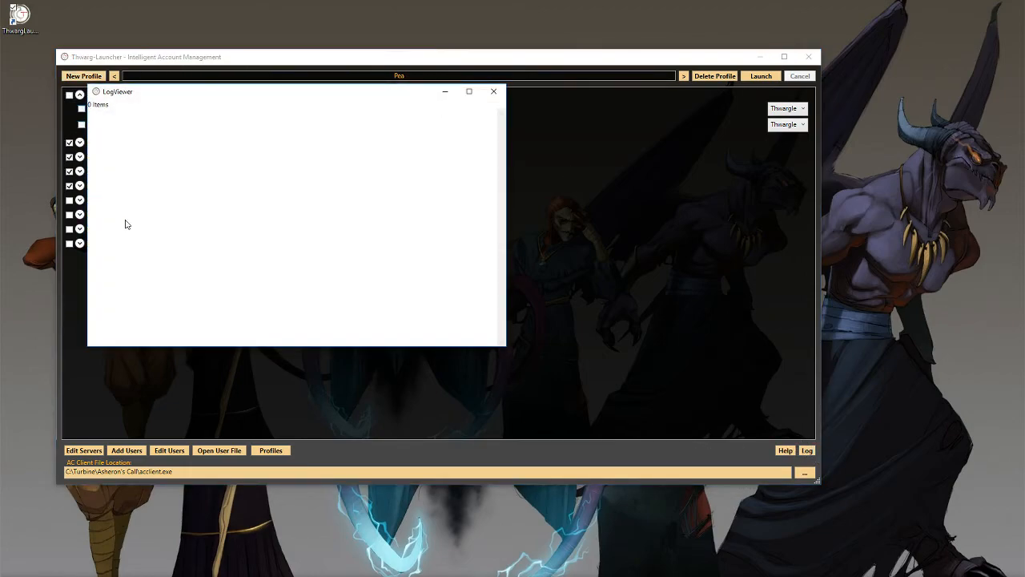
pyautogui.moveTo(221, 121)
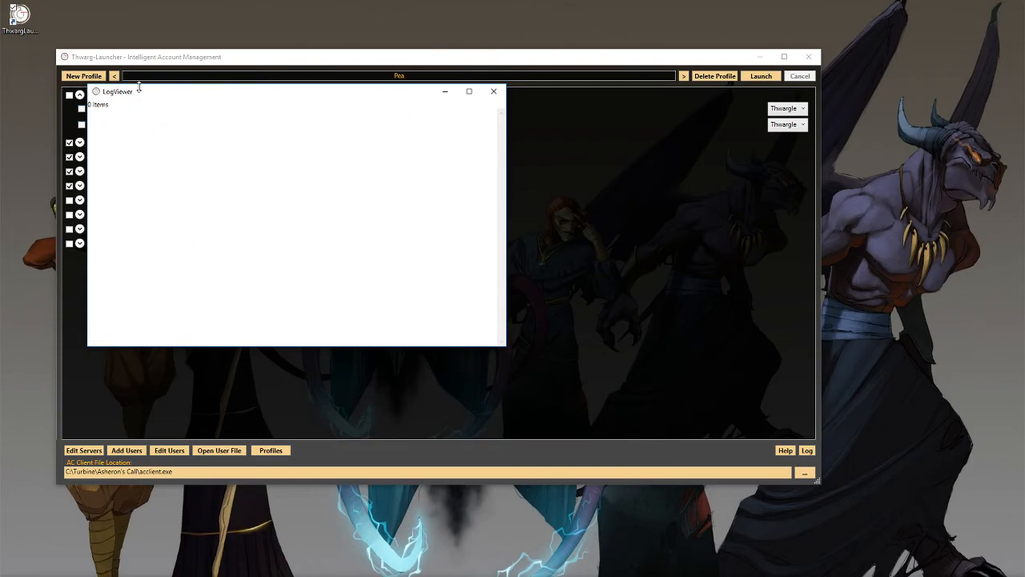
pyautogui.moveTo(494, 91)
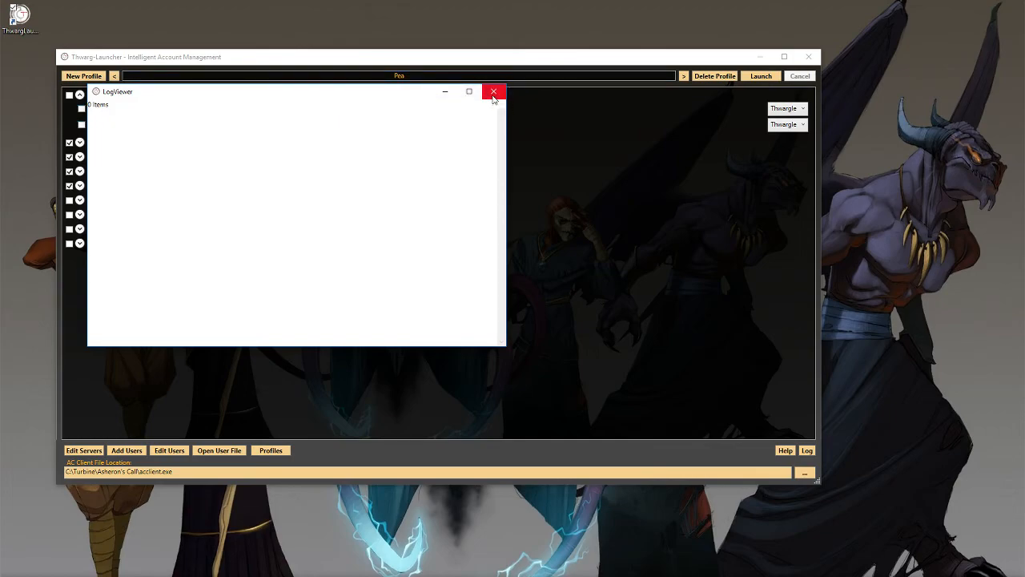
# Close the empty Log Viewer to return to the Pea profile account list
pyautogui.click(493, 91)
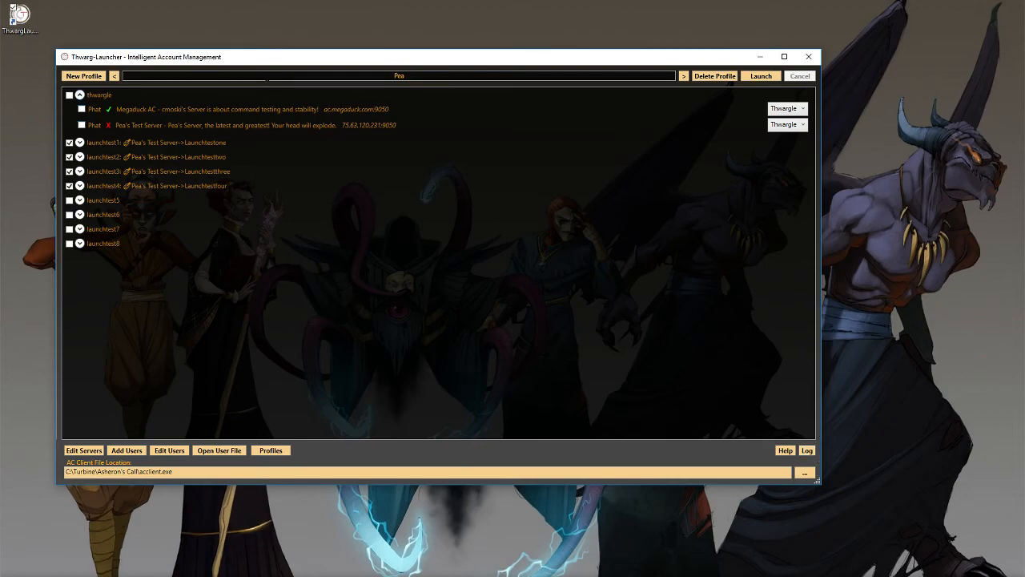
pyautogui.moveTo(836, 471)
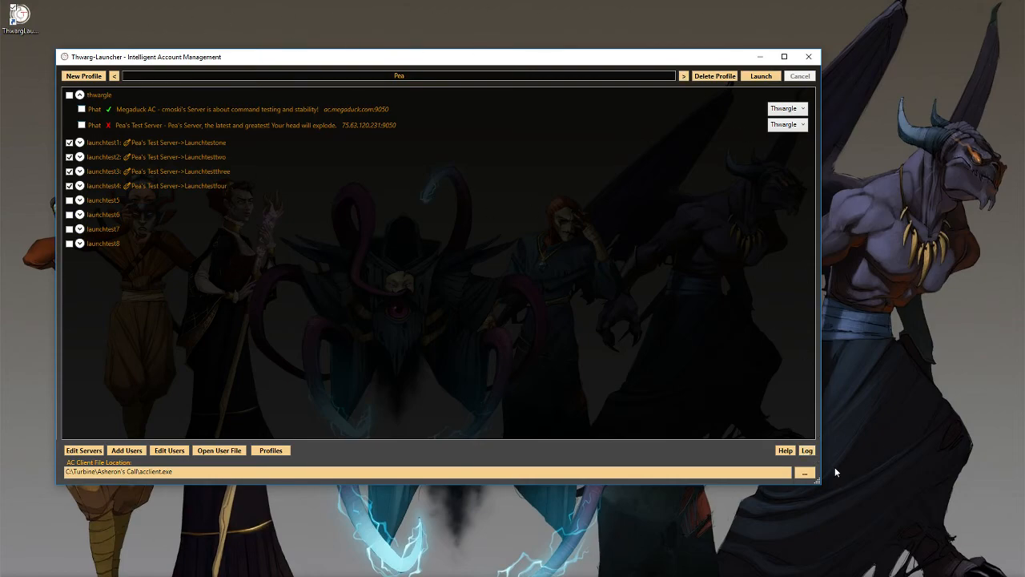
pyautogui.moveTo(462, 86)
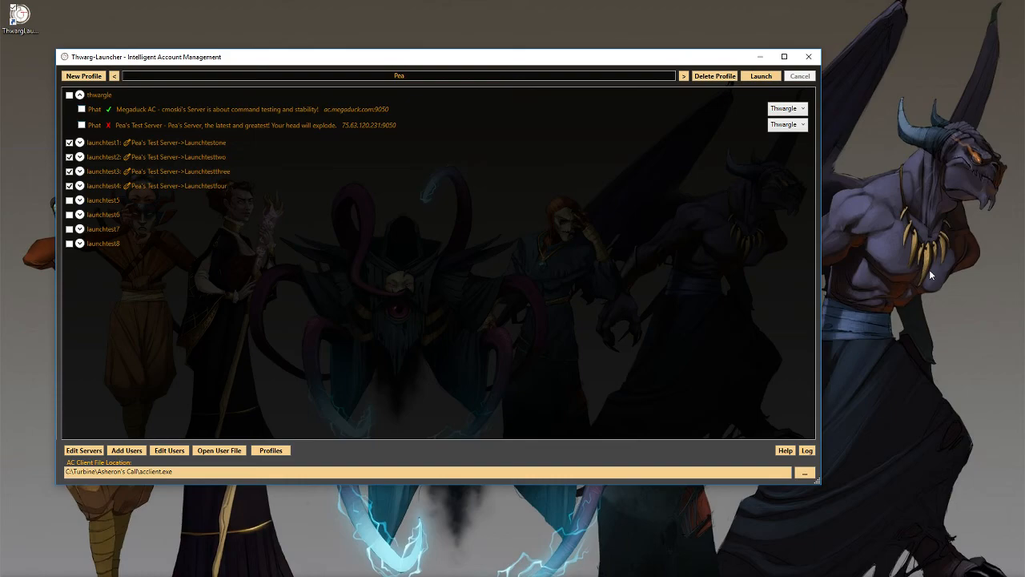
pyautogui.moveTo(923, 192)
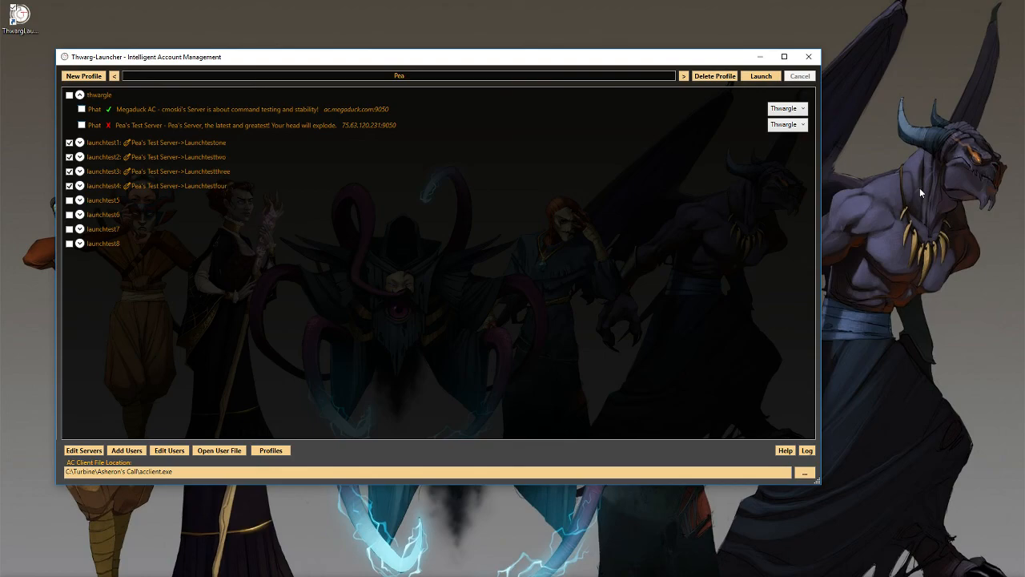
pyautogui.moveTo(919, 193)
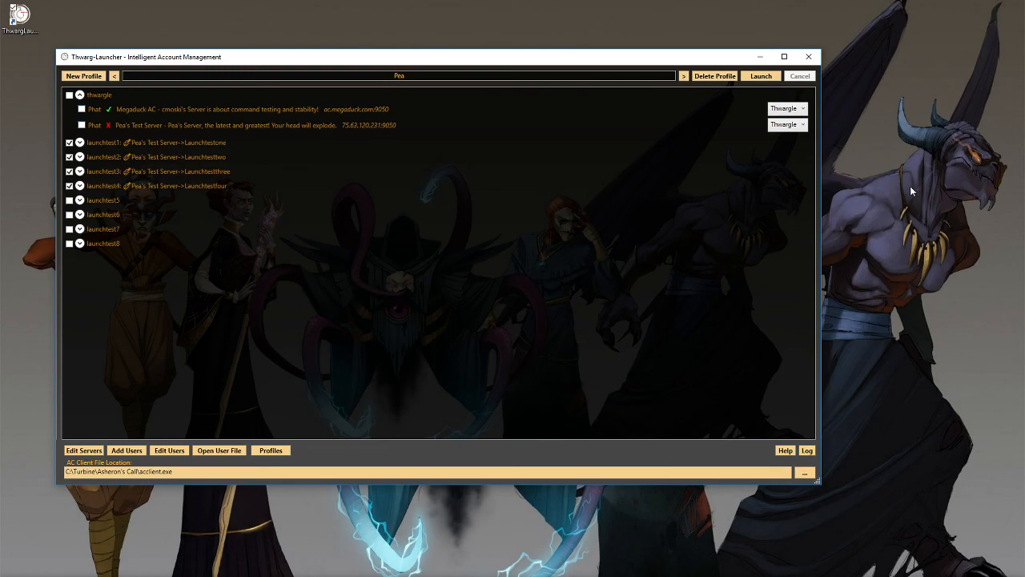
pyautogui.moveTo(895, 178)
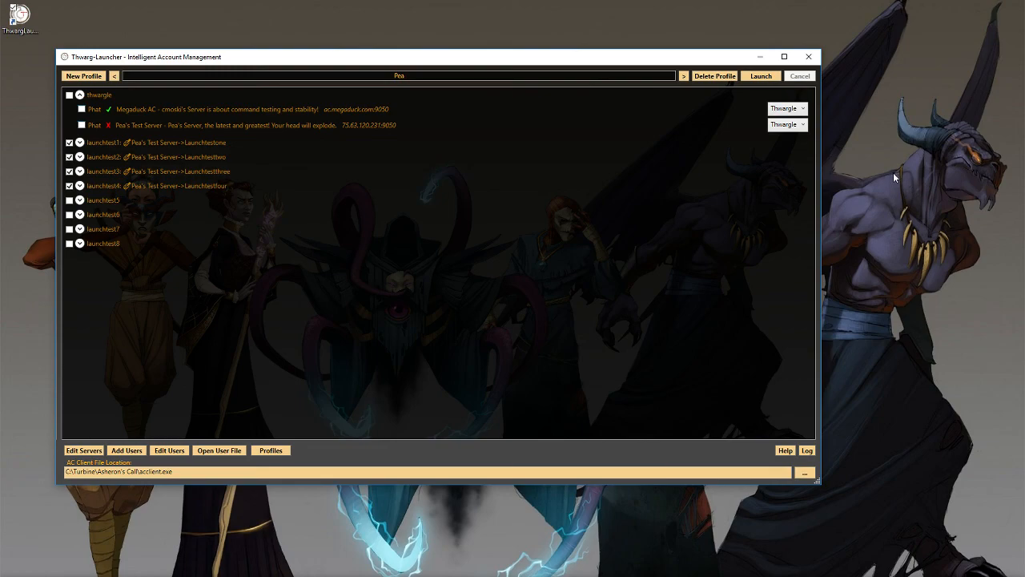